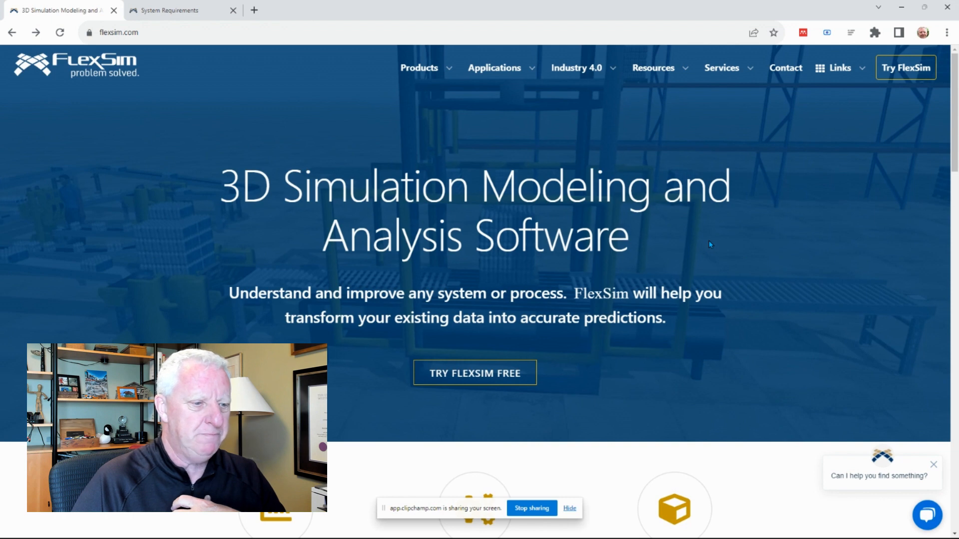
Start the free FlexSim trial from flexsim.com, reaching the FlexSim Account page.
{"action": "left_click", "coordinate": [473, 373]}
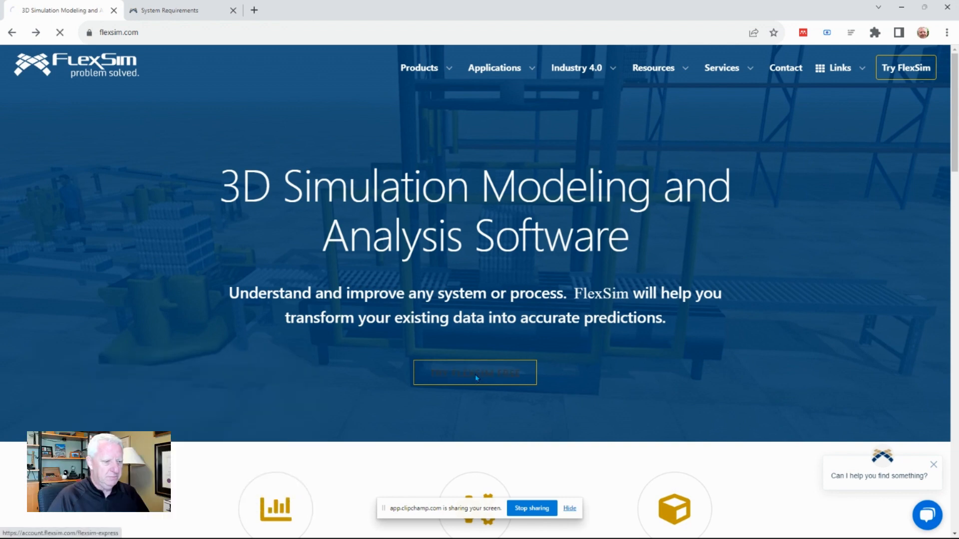
{"action": "left_click", "coordinate": [475, 372]}
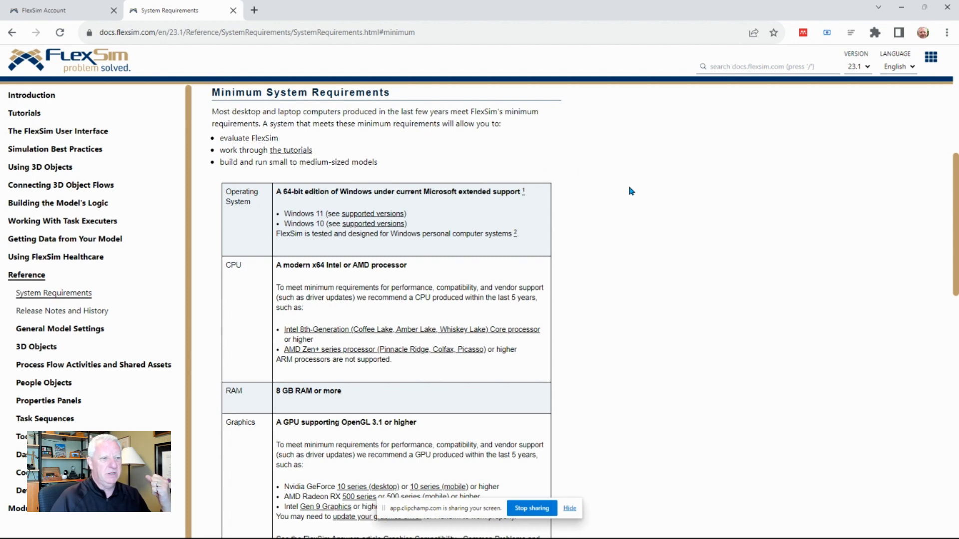
{"action": "mouse_move", "coordinate": [628, 193]}
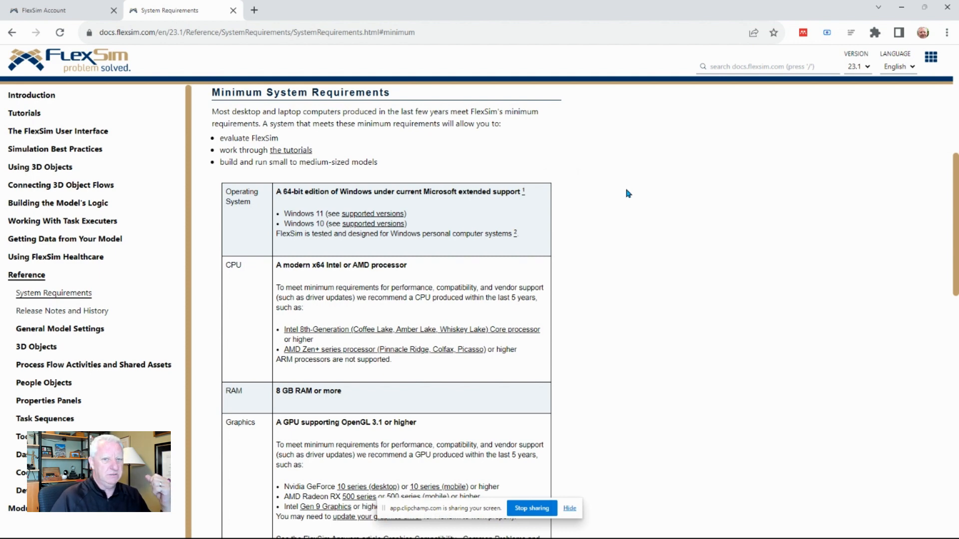
{"action": "mouse_move", "coordinate": [296, 75]}
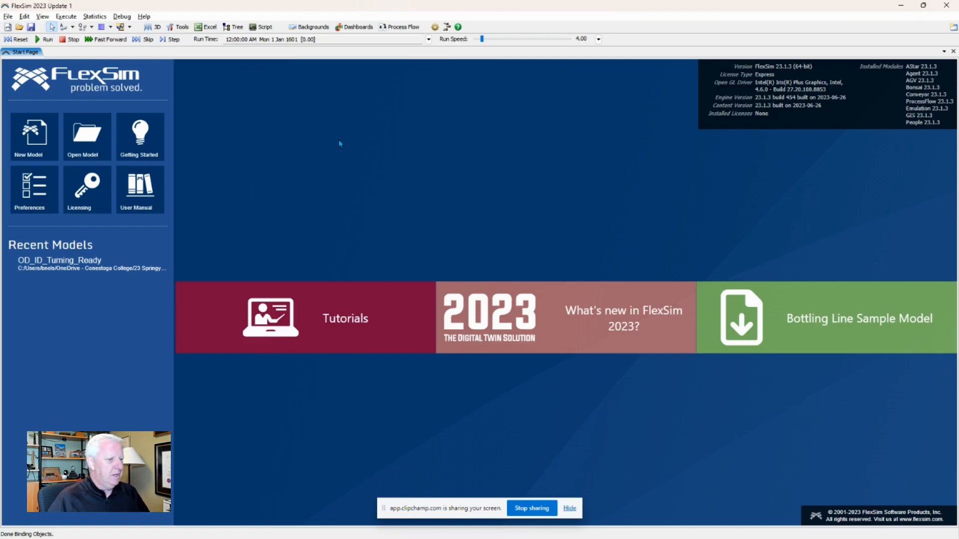
{"action": "mouse_move", "coordinate": [700, 155]}
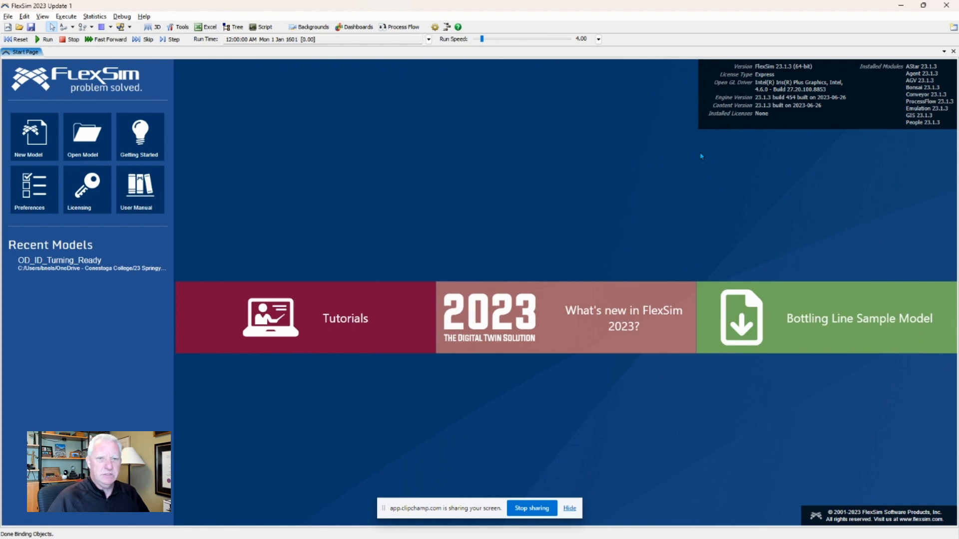
{"action": "mouse_move", "coordinate": [336, 151]}
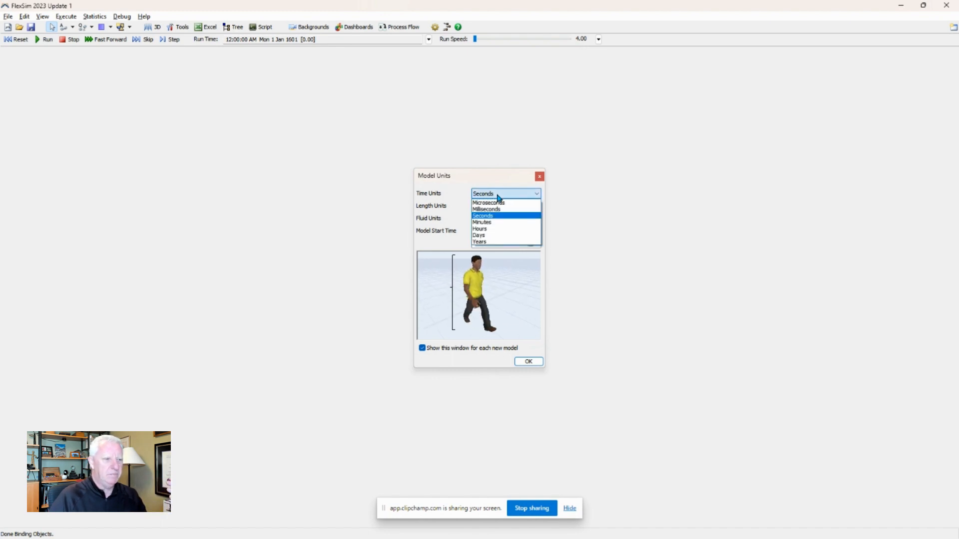
Set model units to minutes, meters and liters with a 7:00 AM start on 2023-06-27.
{"action": "left_click", "coordinate": [482, 222]}
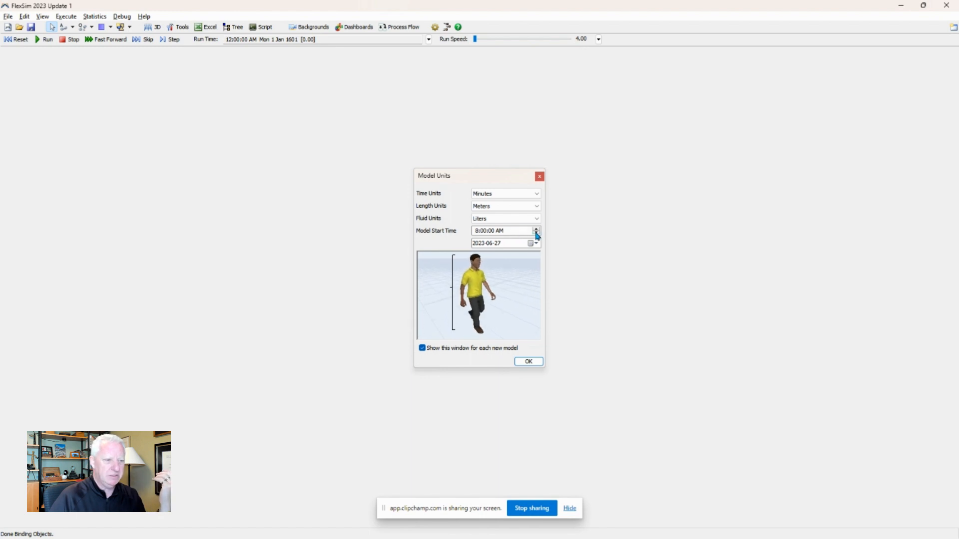
{"action": "left_click", "coordinate": [501, 231]}
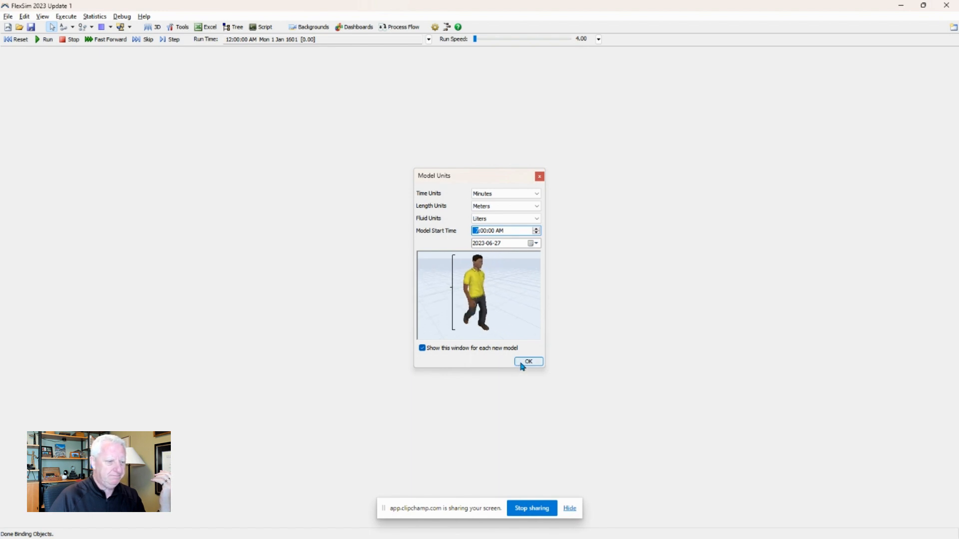
{"action": "left_click", "coordinate": [527, 362]}
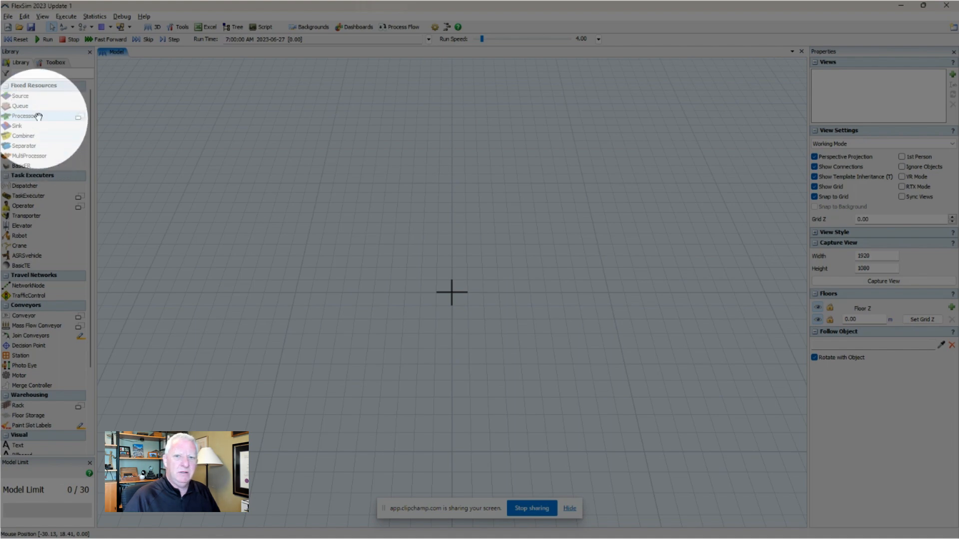
{"action": "mouse_move", "coordinate": [20, 106]}
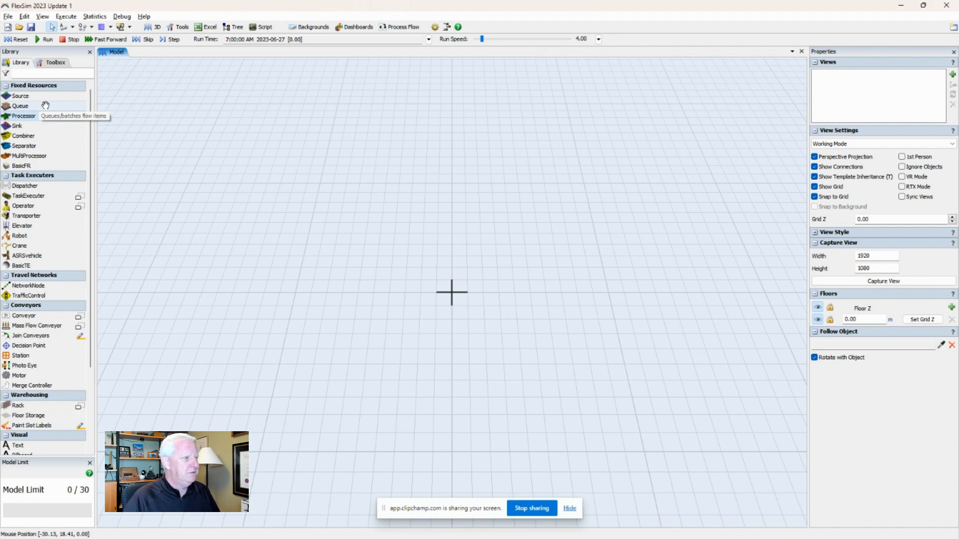
{"action": "mouse_move", "coordinate": [20, 96]}
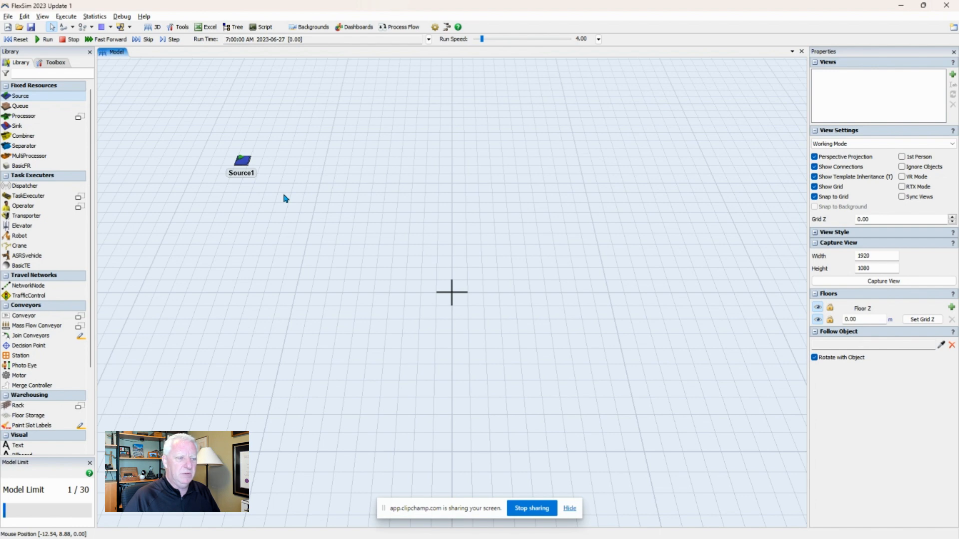
{"action": "mouse_move", "coordinate": [284, 197]}
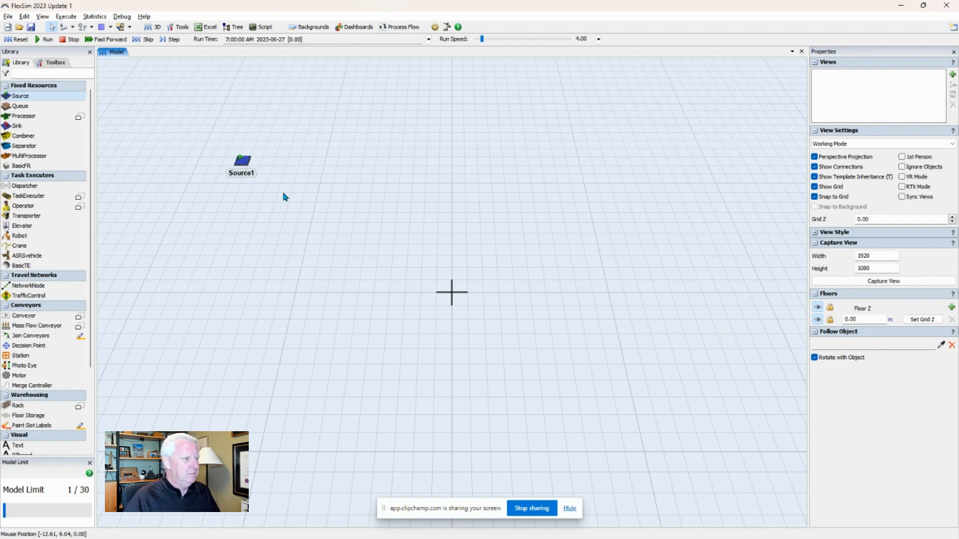
{"action": "mouse_move", "coordinate": [137, 143]}
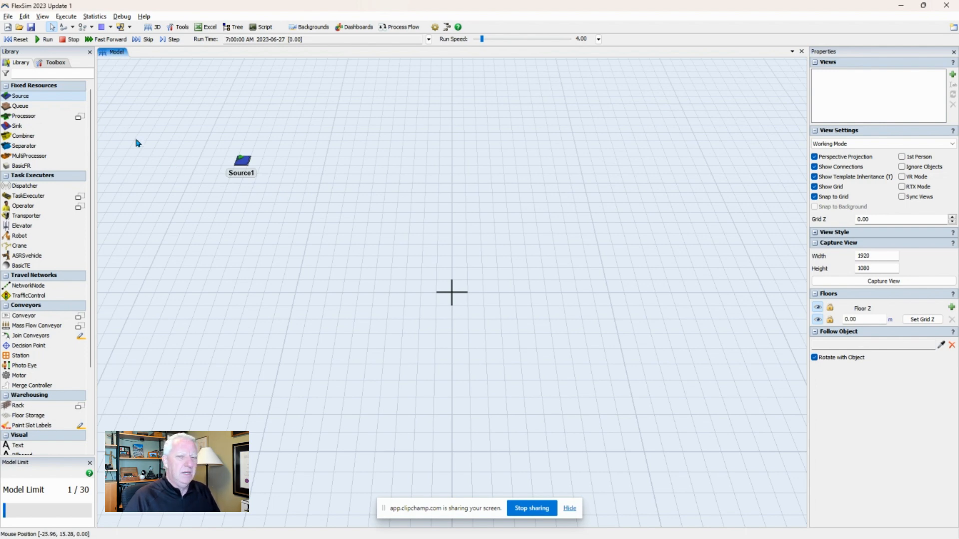
{"action": "mouse_move", "coordinate": [252, 167]}
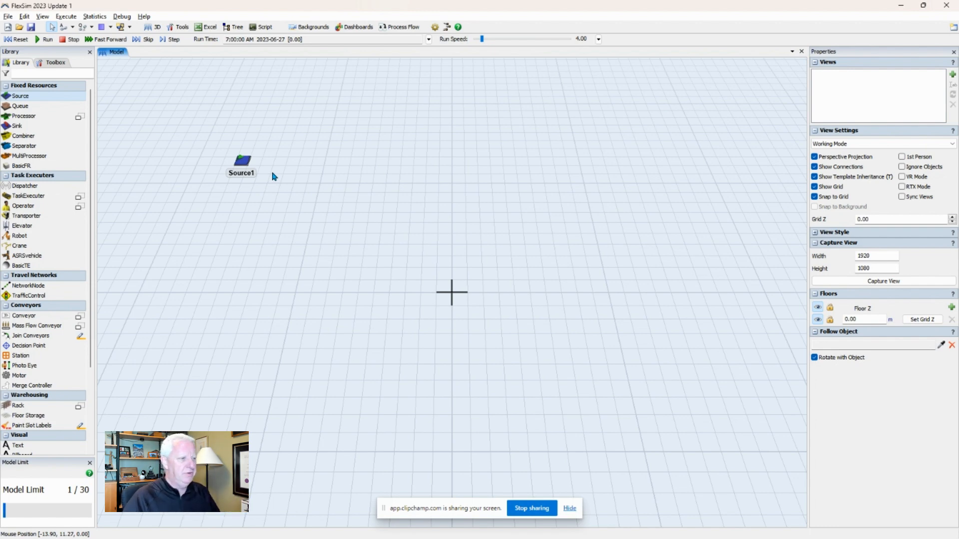
{"action": "mouse_move", "coordinate": [242, 187]}
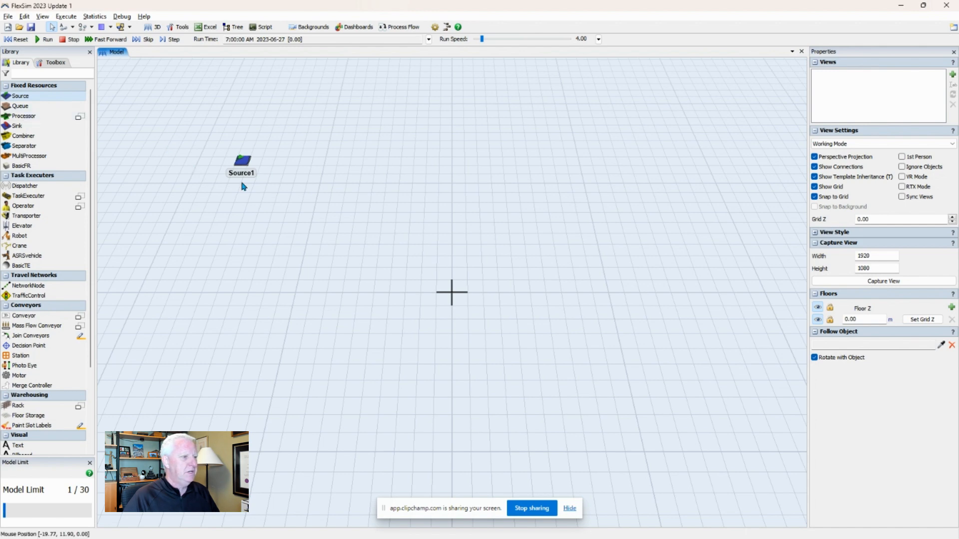
{"action": "mouse_move", "coordinate": [107, 133]}
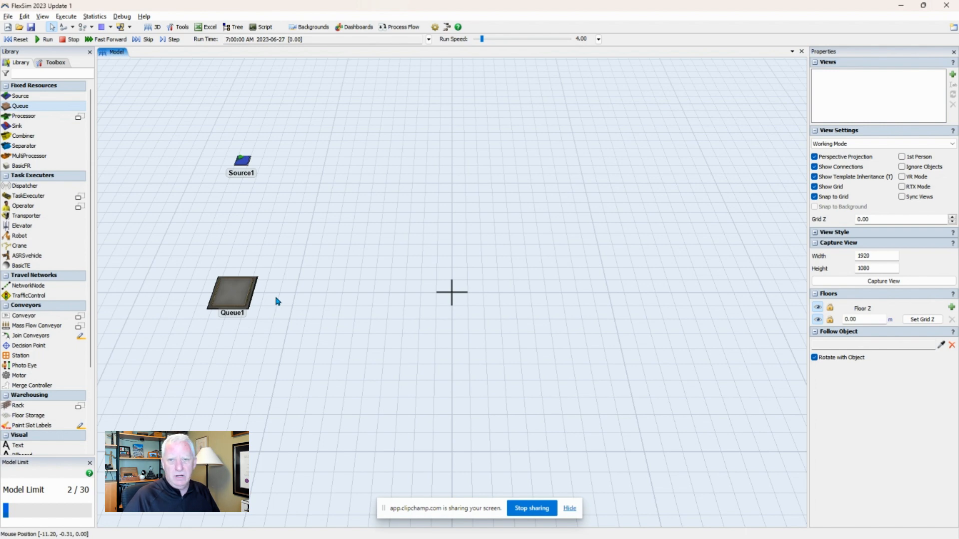
{"action": "mouse_move", "coordinate": [241, 226]}
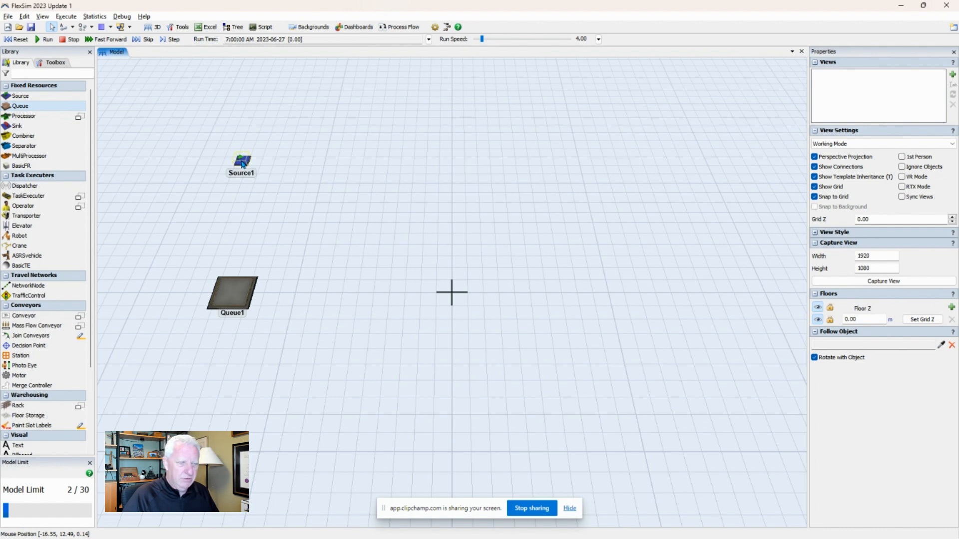
Place Processor1 from the Library to the right of Queue1 and select it.
{"action": "left_click", "coordinate": [232, 296]}
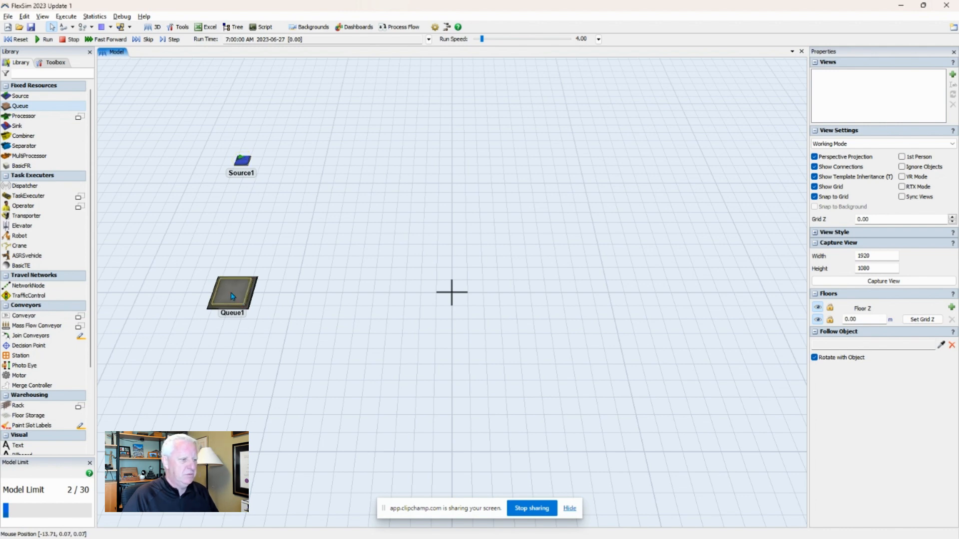
{"action": "mouse_move", "coordinate": [234, 294]}
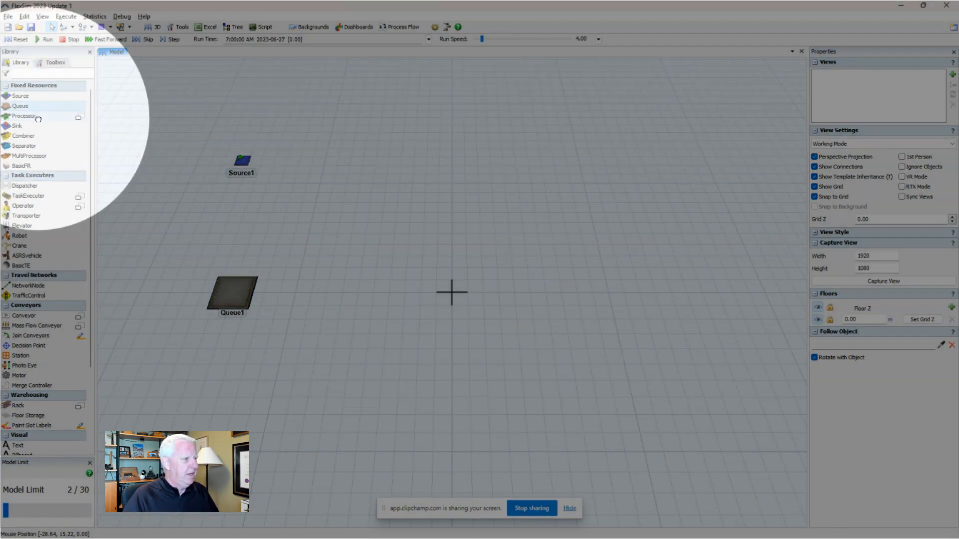
{"action": "left_click_drag", "start_coordinate": [23, 115], "coordinate": [351, 305]}
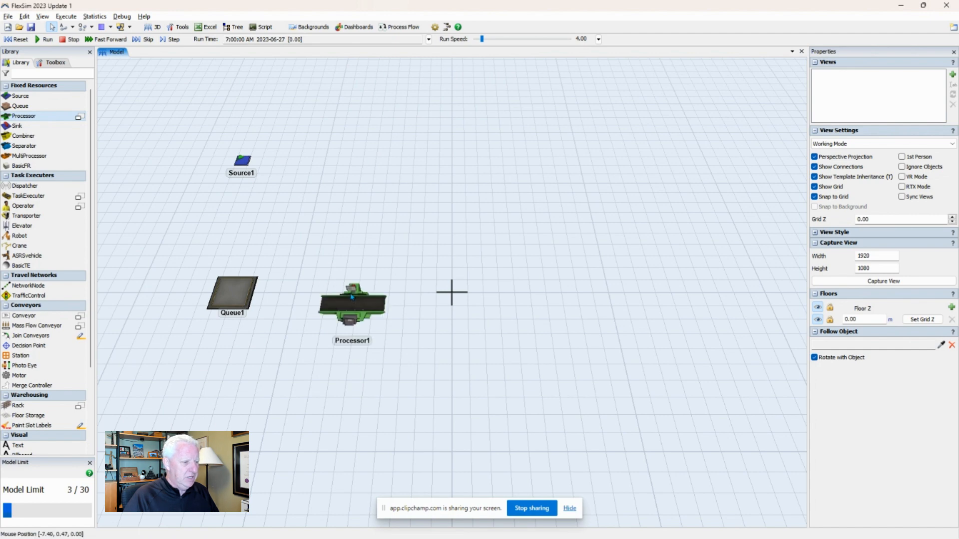
{"action": "left_click", "coordinate": [352, 302]}
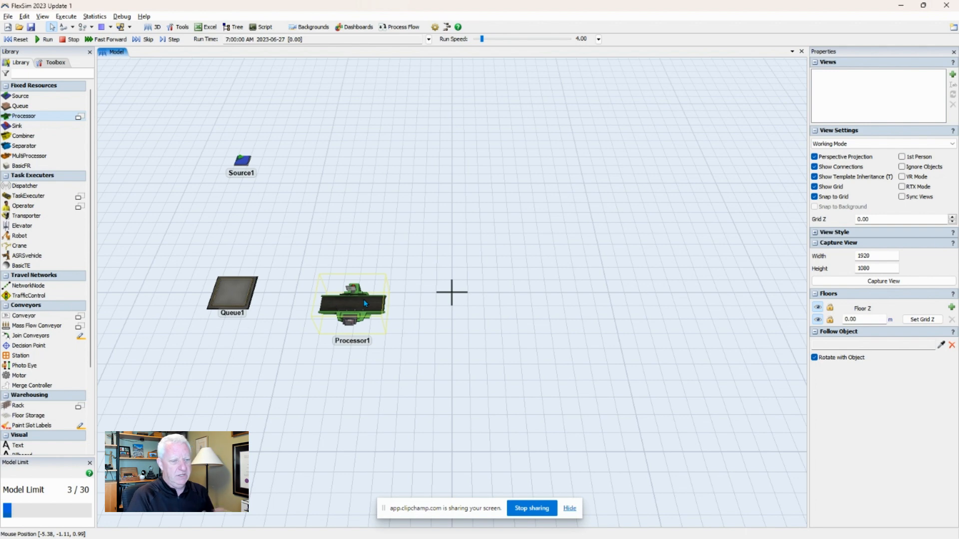
{"action": "mouse_move", "coordinate": [363, 308]}
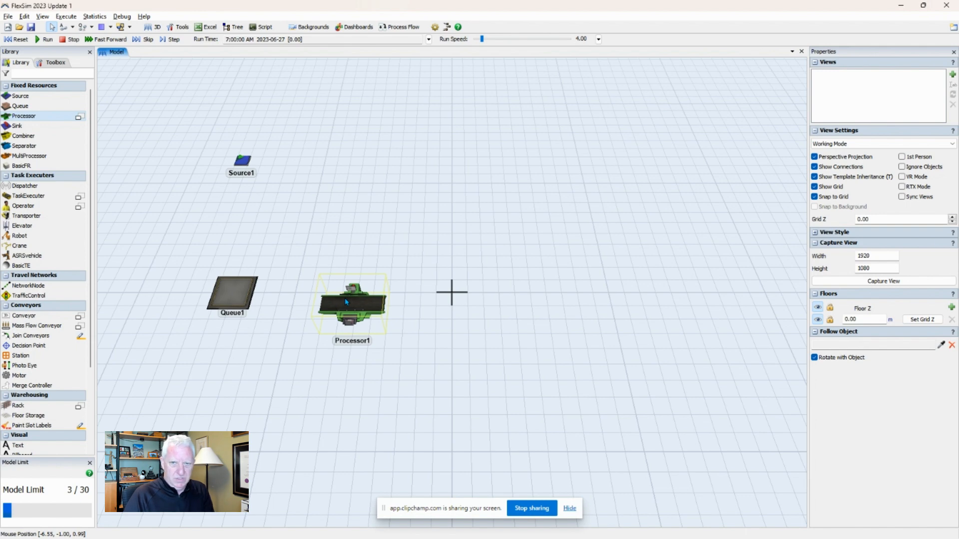
{"action": "mouse_move", "coordinate": [351, 304]}
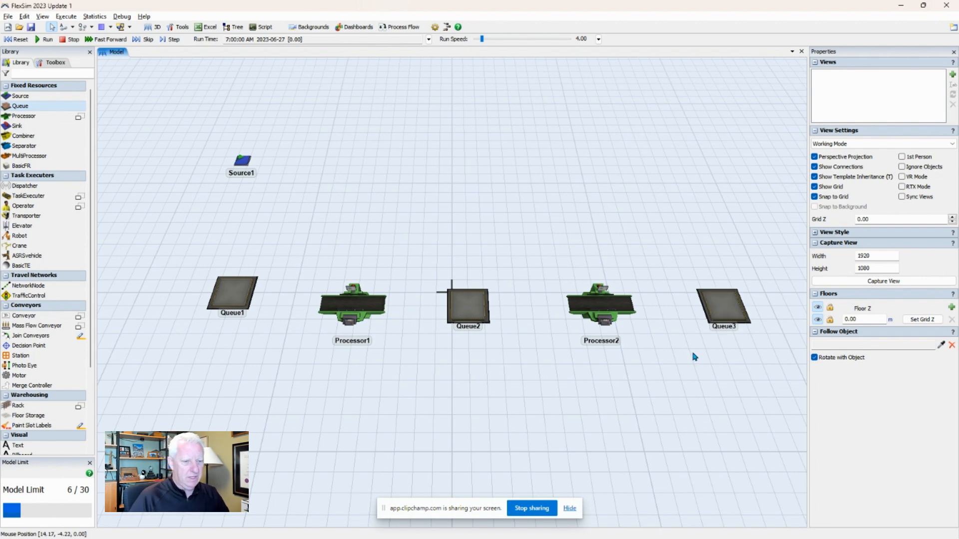
Add Sink1 from Fixed Resources at the top right, above Queue3.
{"action": "left_click", "coordinate": [724, 307]}
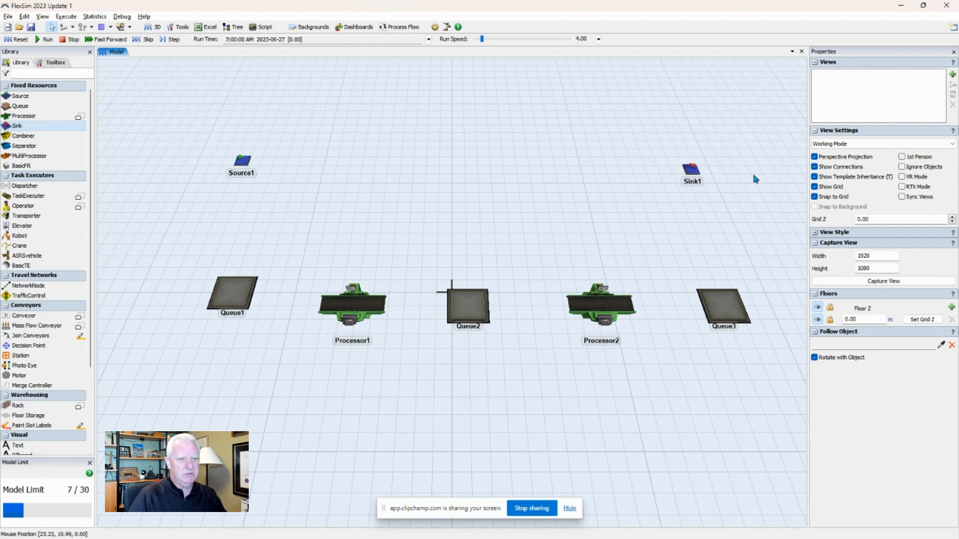
{"action": "mouse_move", "coordinate": [299, 183]}
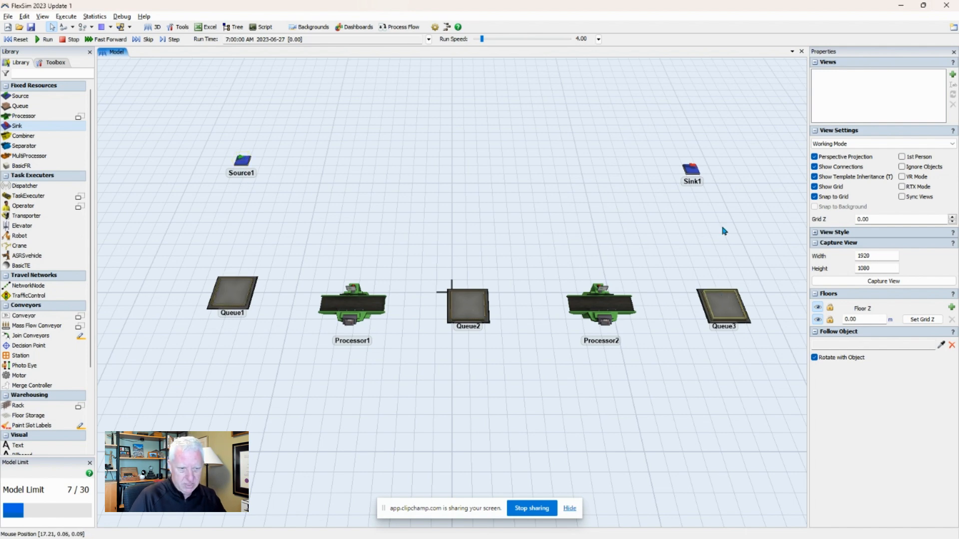
{"action": "left_click", "coordinate": [692, 170]}
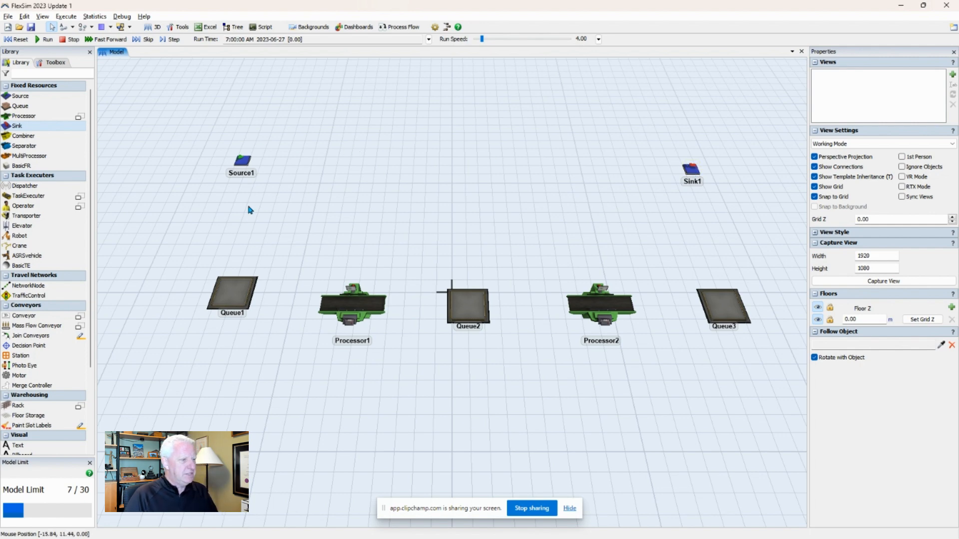
{"action": "mouse_move", "coordinate": [706, 210]}
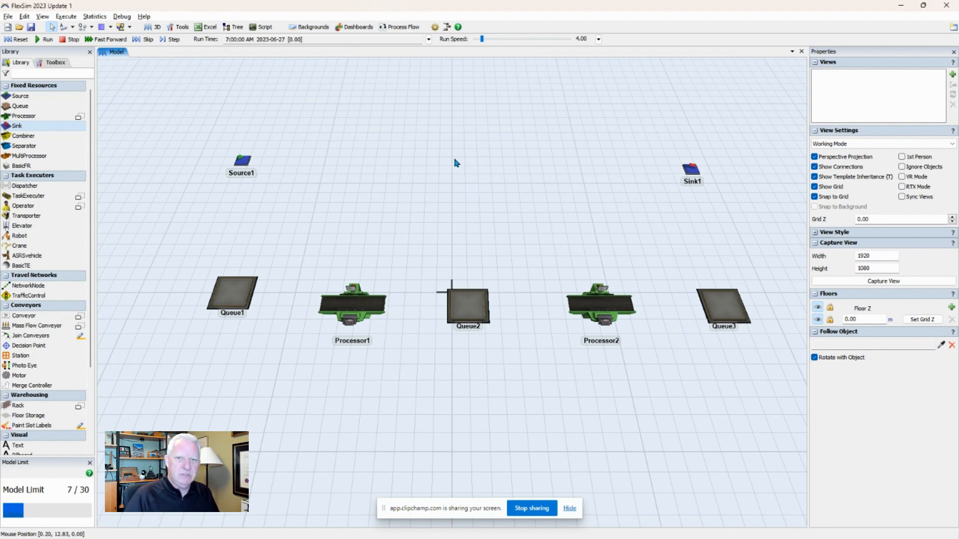
{"action": "mouse_move", "coordinate": [479, 204]}
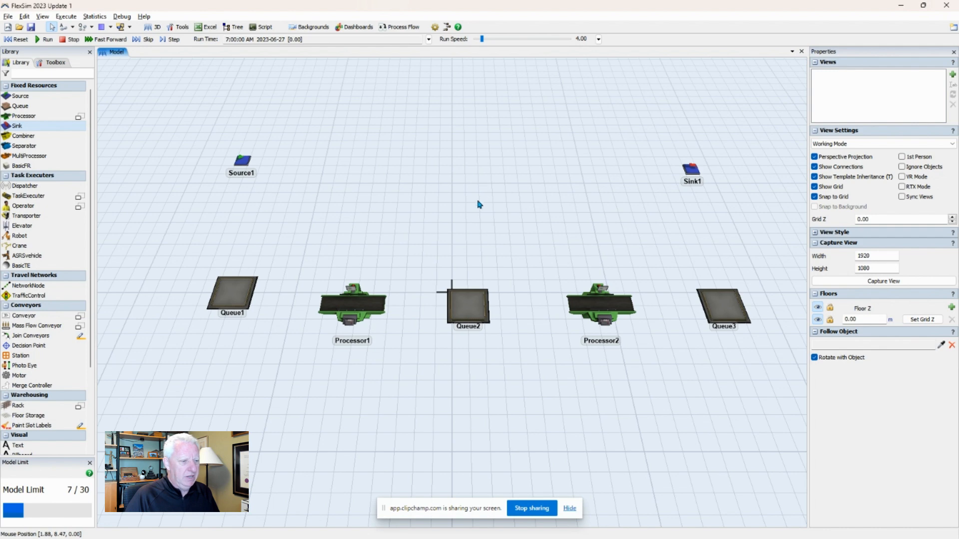
{"action": "mouse_move", "coordinate": [469, 216]}
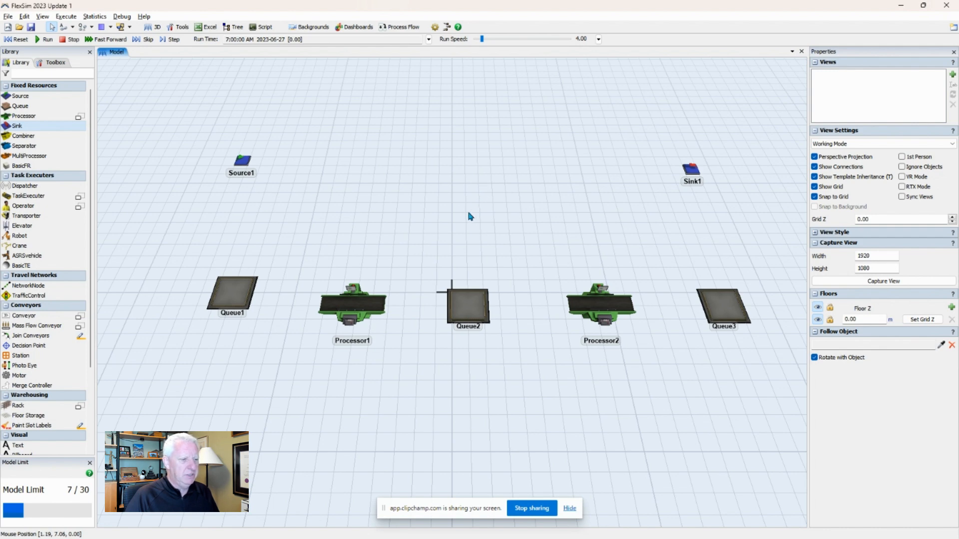
{"action": "mouse_move", "coordinate": [462, 167]}
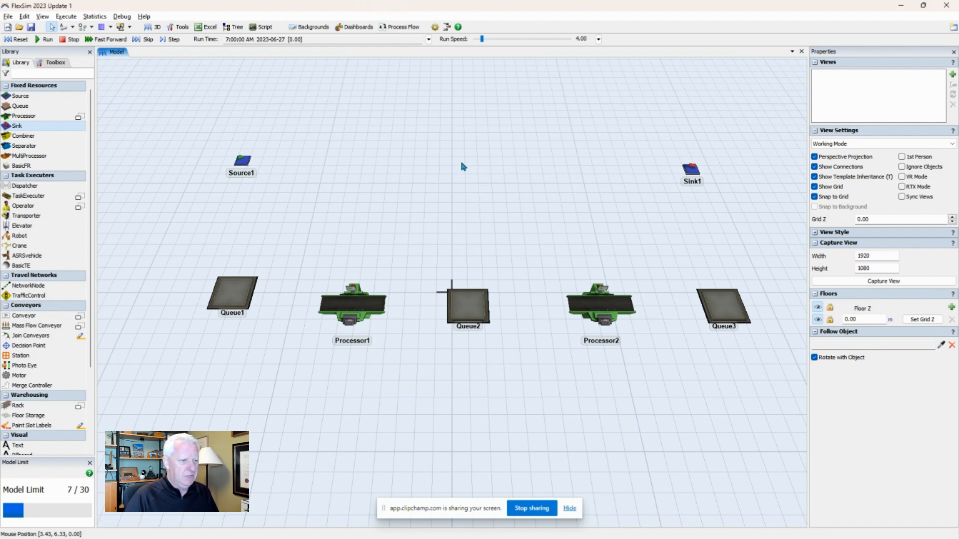
{"action": "mouse_move", "coordinate": [413, 198]}
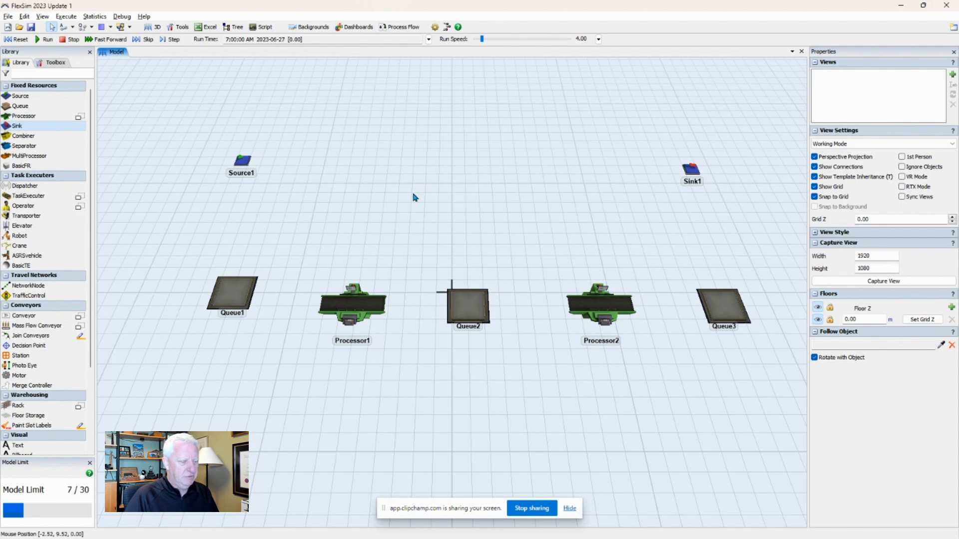
{"action": "mouse_move", "coordinate": [421, 208]}
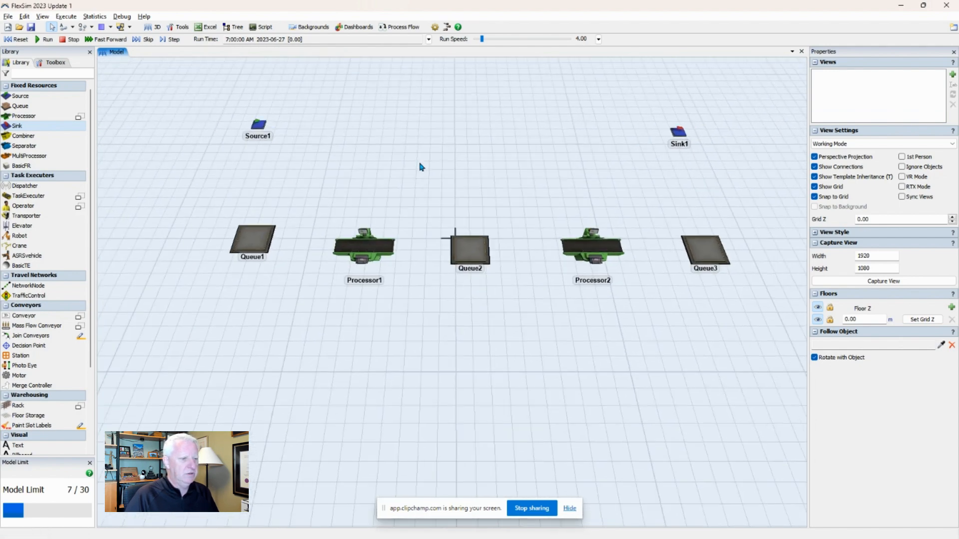
Orbit the camera around the Source-to-Sink layout, pulling it into the distance.
{"action": "left_click_drag", "start_coordinate": [421, 167], "coordinate": [385, 214]}
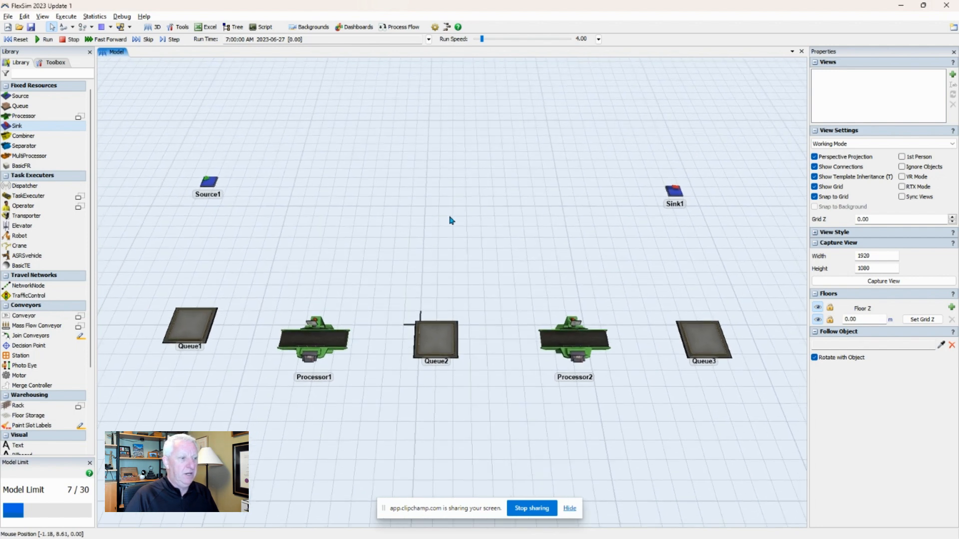
{"action": "mouse_move", "coordinate": [451, 221]}
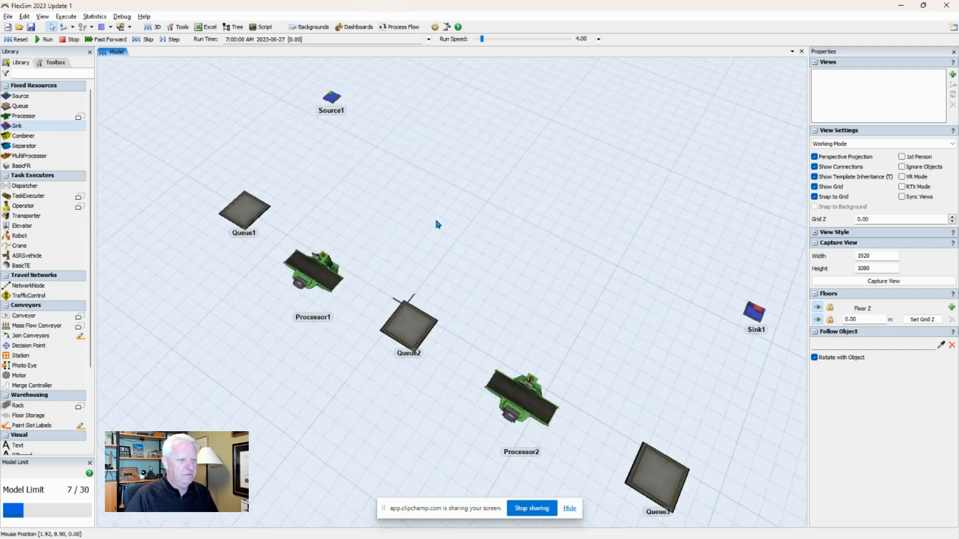
{"action": "left_click_drag", "start_coordinate": [438, 225], "coordinate": [453, 211]}
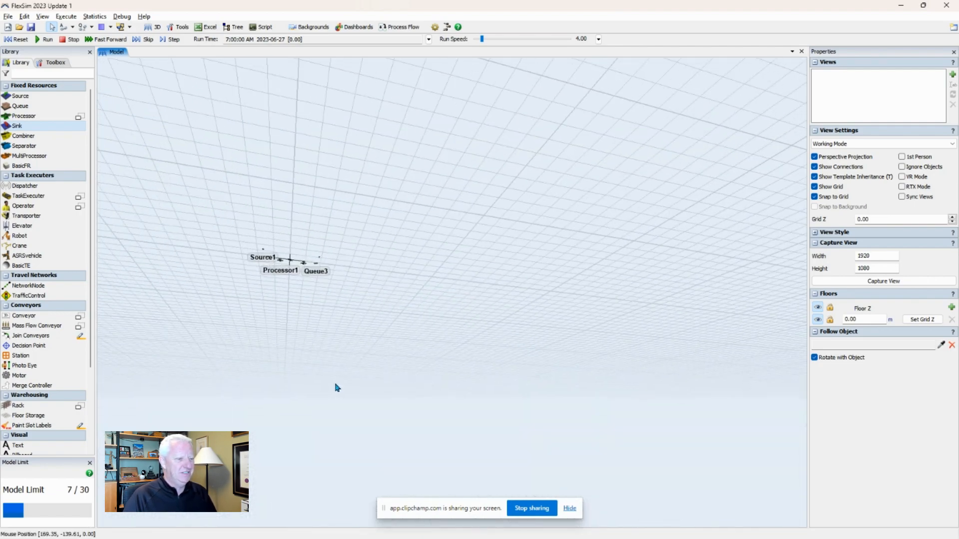
{"action": "mouse_move", "coordinate": [530, 255]}
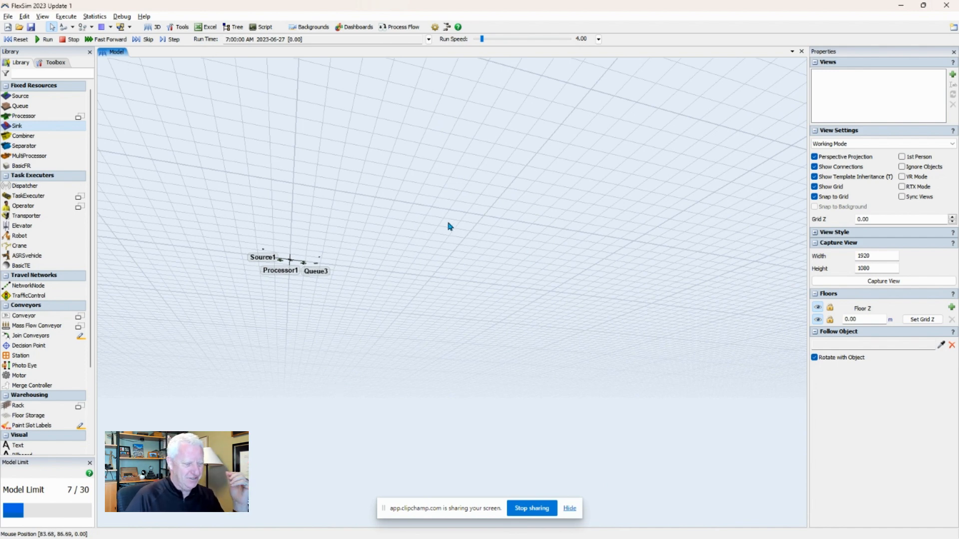
{"action": "mouse_move", "coordinate": [466, 195]}
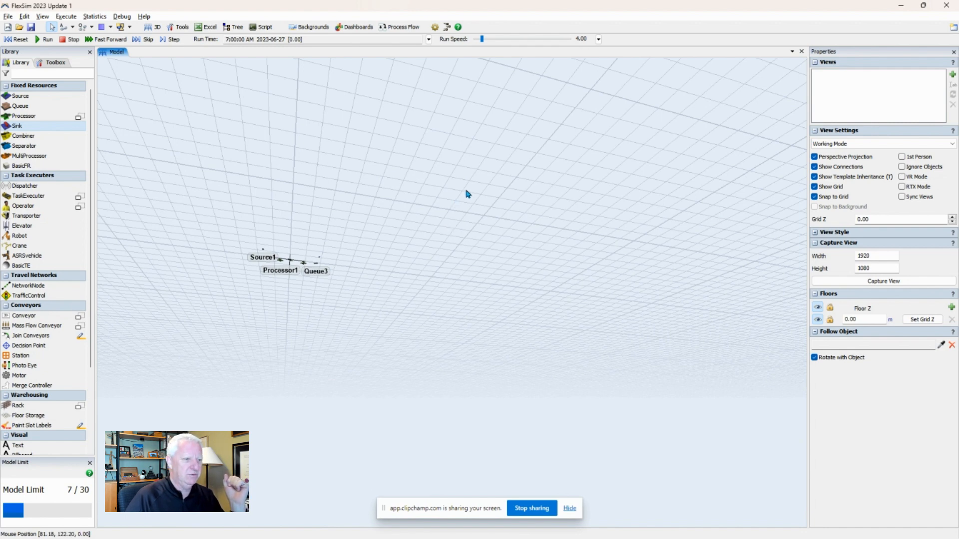
Reset the camera via View > Reset View to a straight-down framing of all seven objects.
{"action": "right_click", "coordinate": [466, 194]}
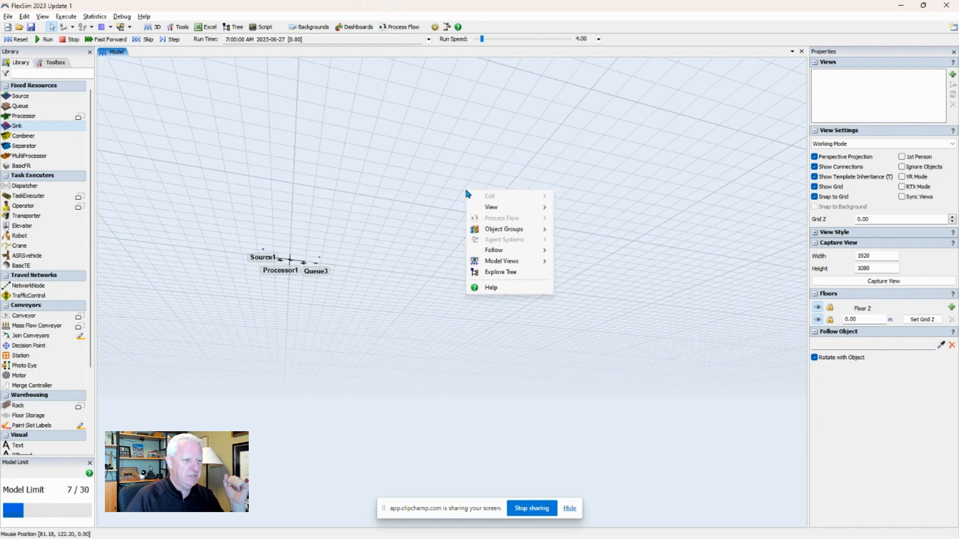
{"action": "mouse_move", "coordinate": [491, 208]}
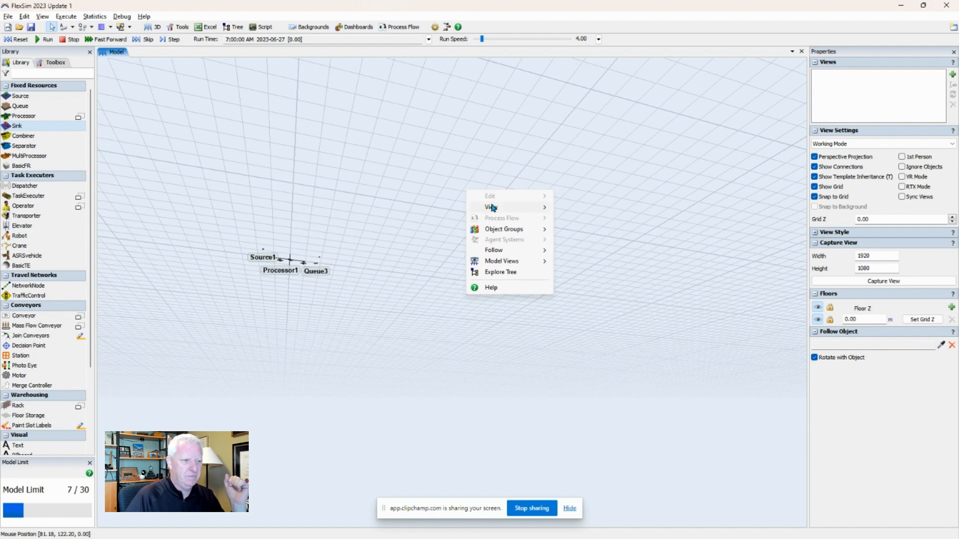
{"action": "mouse_move", "coordinate": [492, 206]}
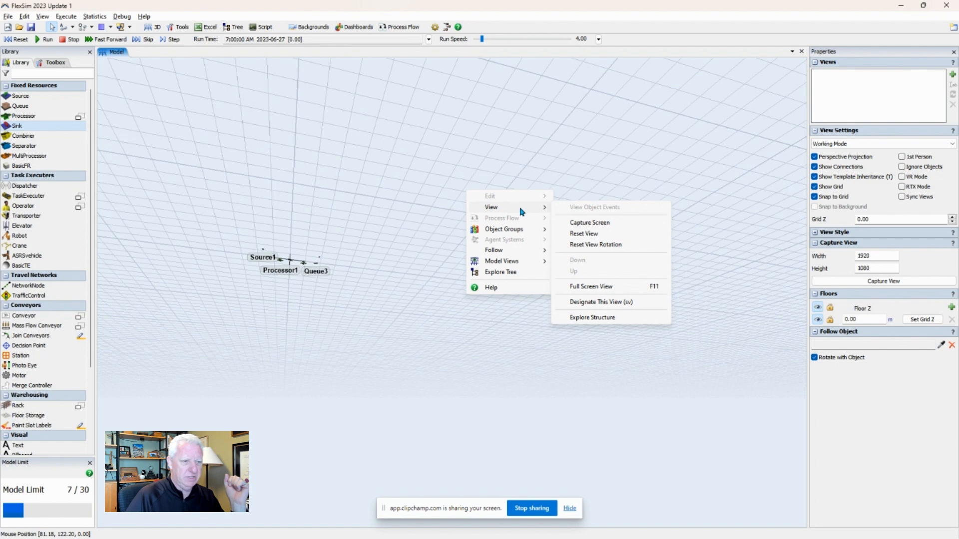
{"action": "left_click", "coordinate": [583, 234]}
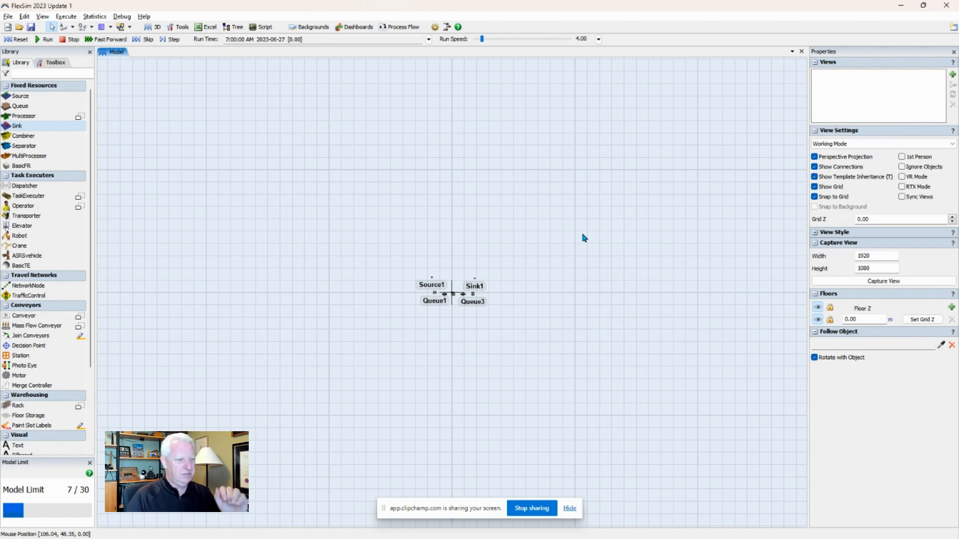
{"action": "mouse_move", "coordinate": [539, 298]}
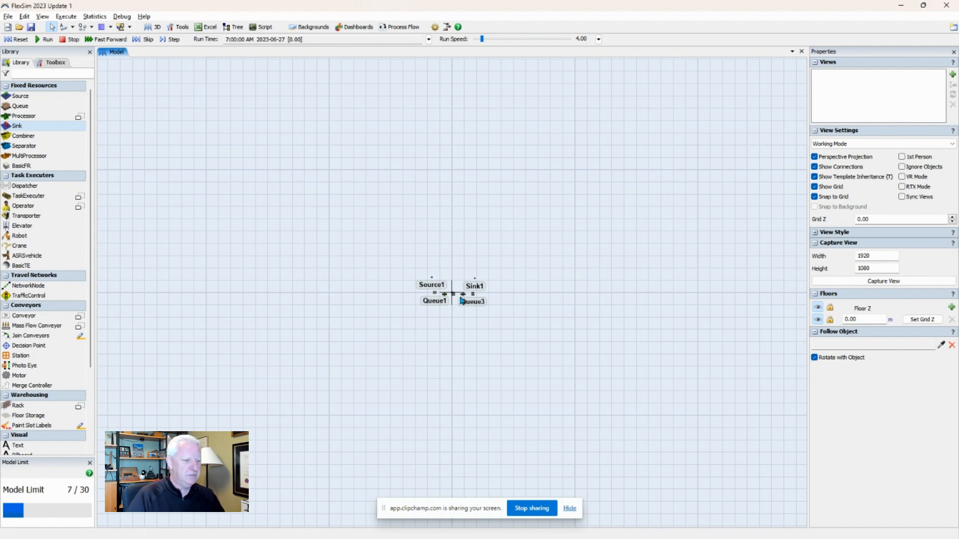
{"action": "mouse_move", "coordinate": [458, 298]}
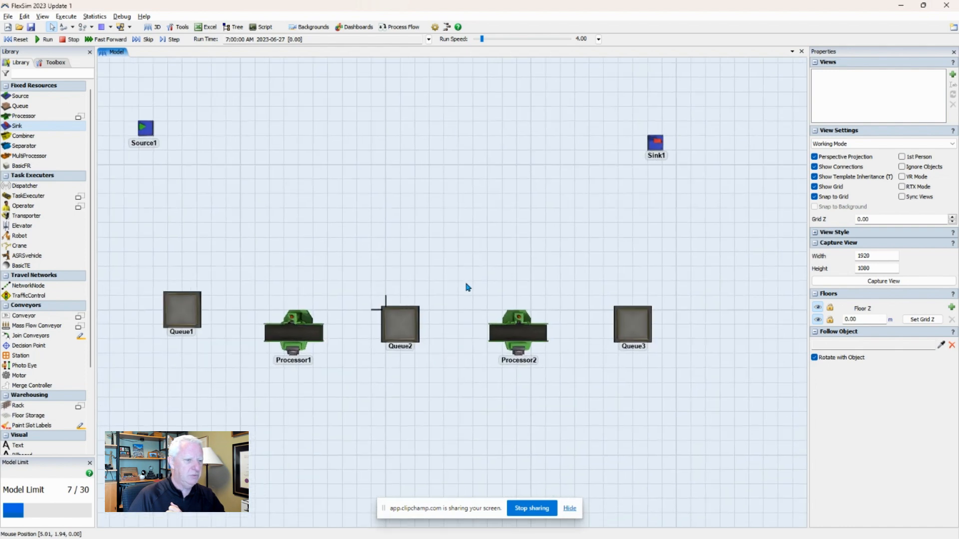
Tilt the camera into an overhead perspective angle on the seven-object layout.
{"action": "left_click_drag", "start_coordinate": [467, 288], "coordinate": [516, 326]}
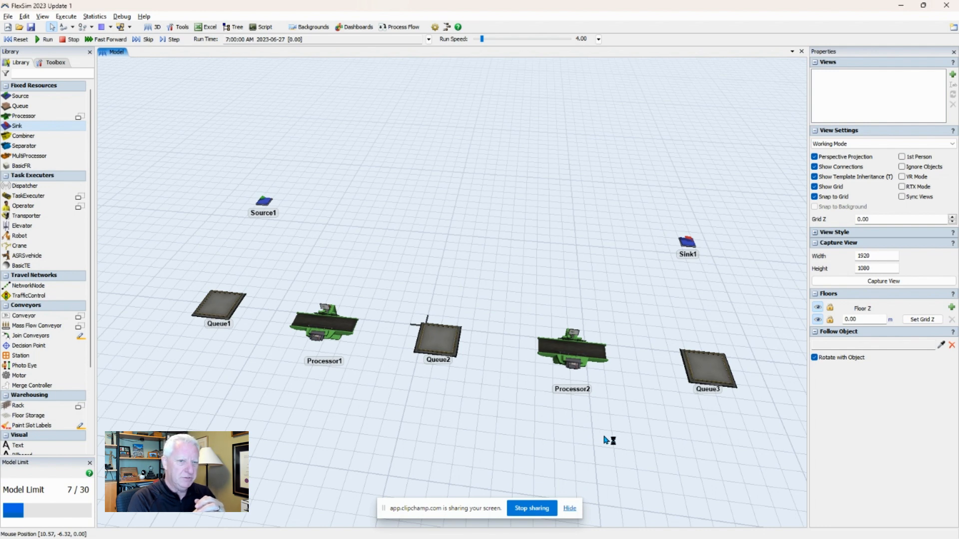
{"action": "left_click", "coordinate": [436, 339]}
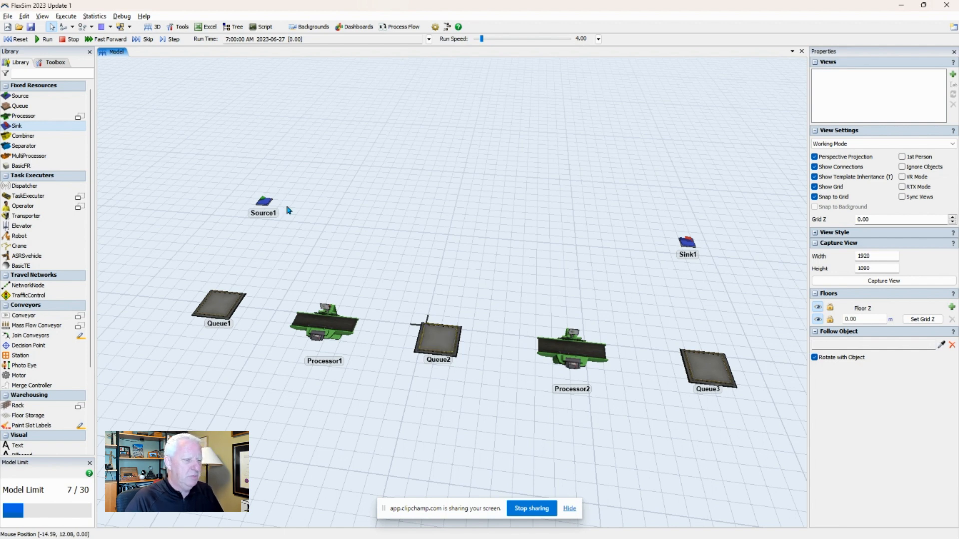
{"action": "mouse_move", "coordinate": [300, 208]}
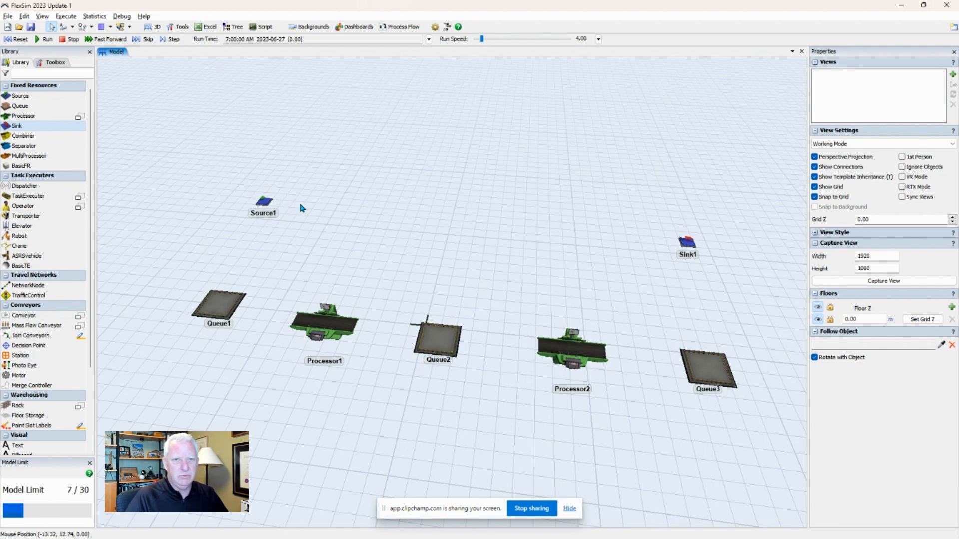
{"action": "mouse_move", "coordinate": [196, 119]}
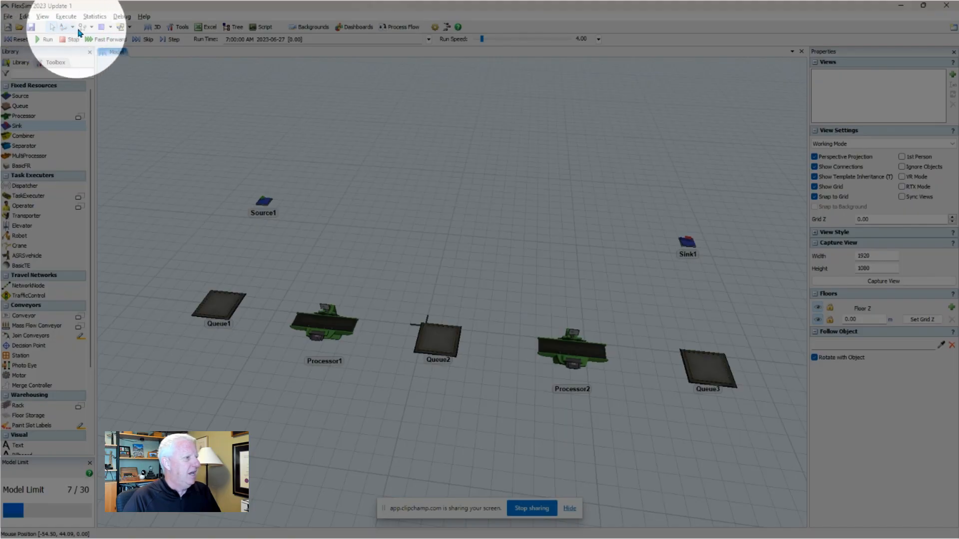
{"action": "mouse_move", "coordinate": [80, 27]}
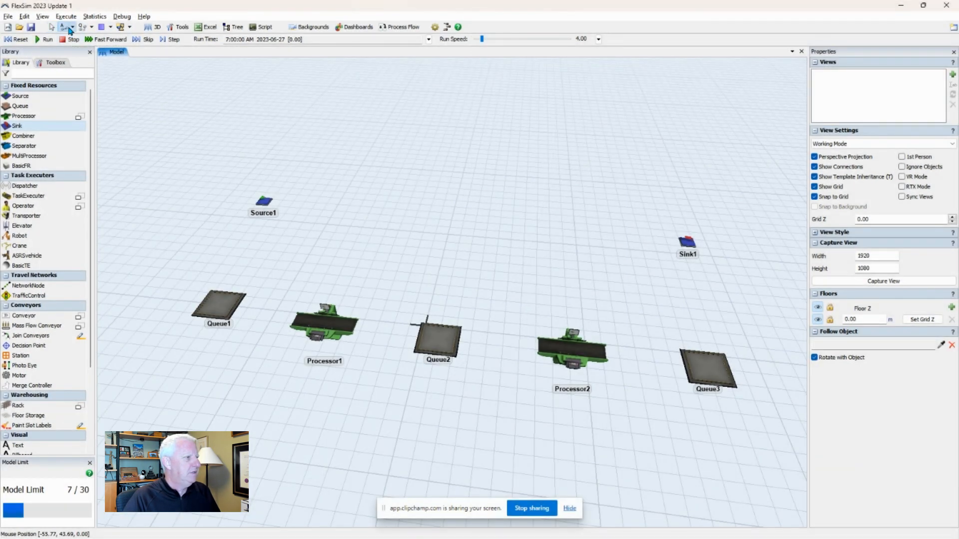
Review the Disconnect and Connect Objects toolbar options, choosing Connect Objects (A).
{"action": "left_click", "coordinate": [63, 27]}
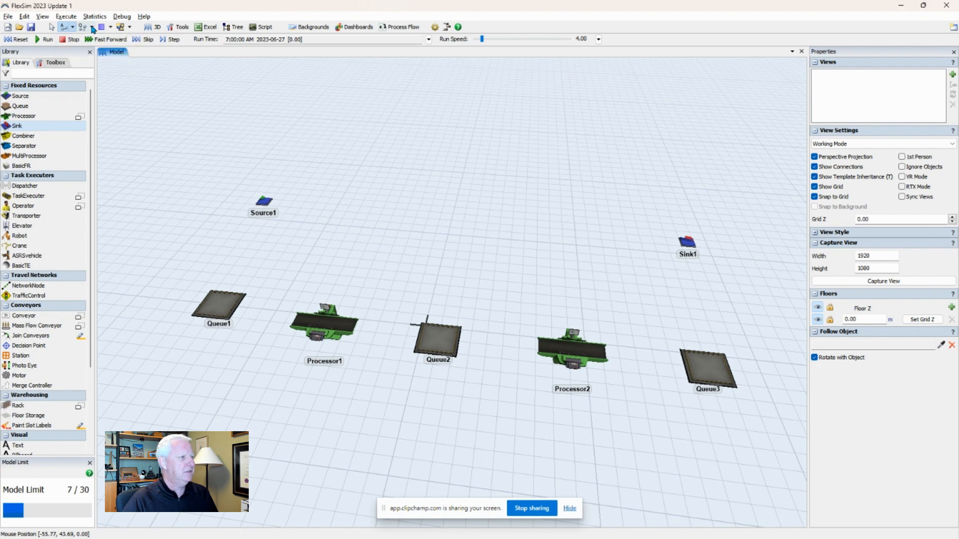
{"action": "left_click", "coordinate": [91, 27]}
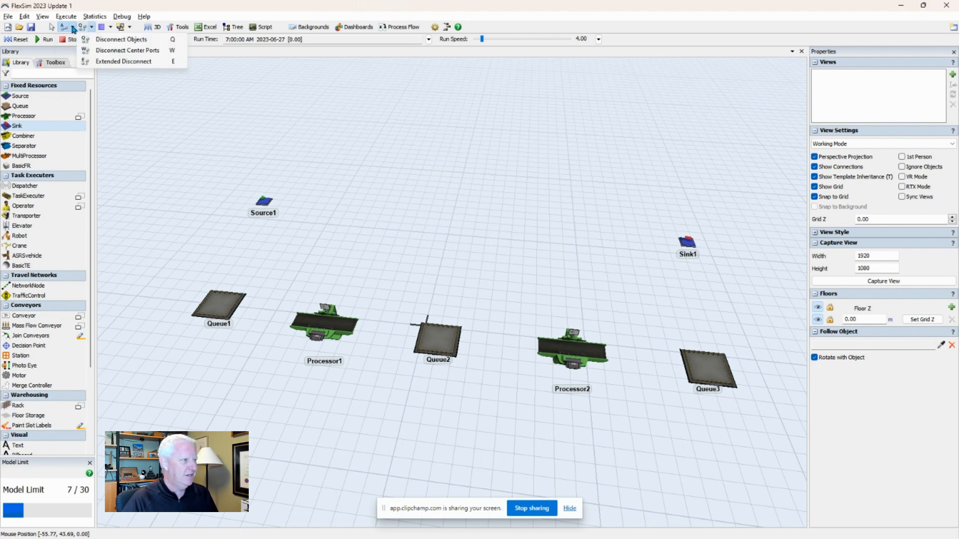
{"action": "left_click", "coordinate": [64, 27]}
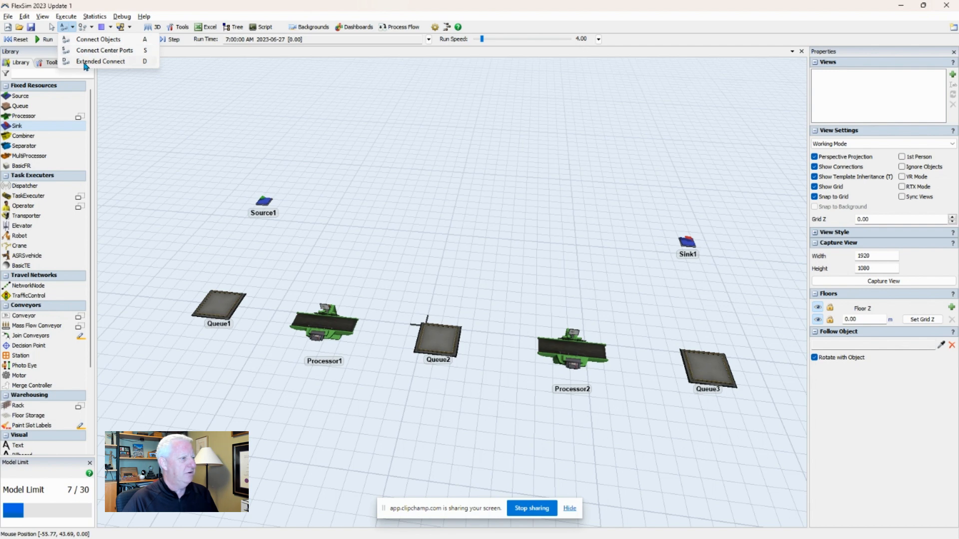
{"action": "mouse_move", "coordinate": [113, 64]}
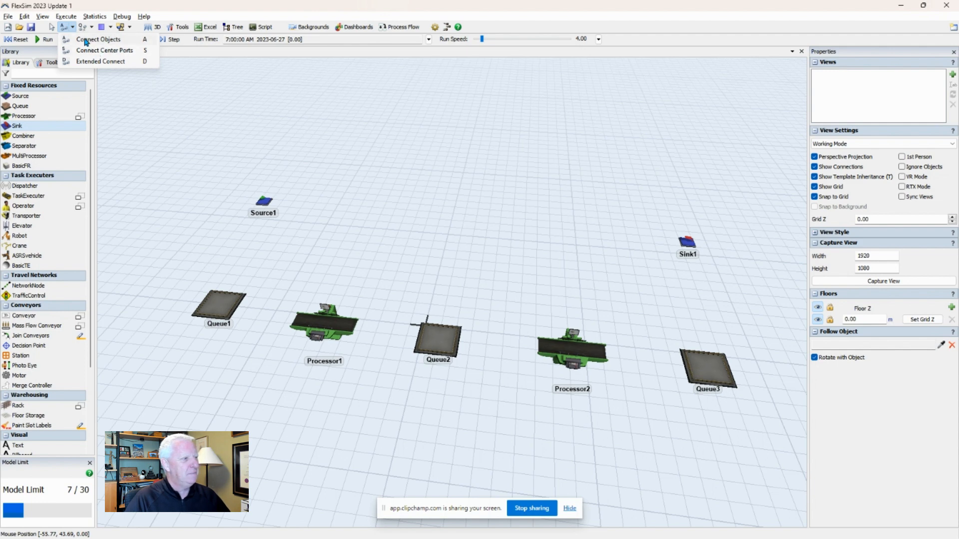
{"action": "mouse_move", "coordinate": [108, 43]}
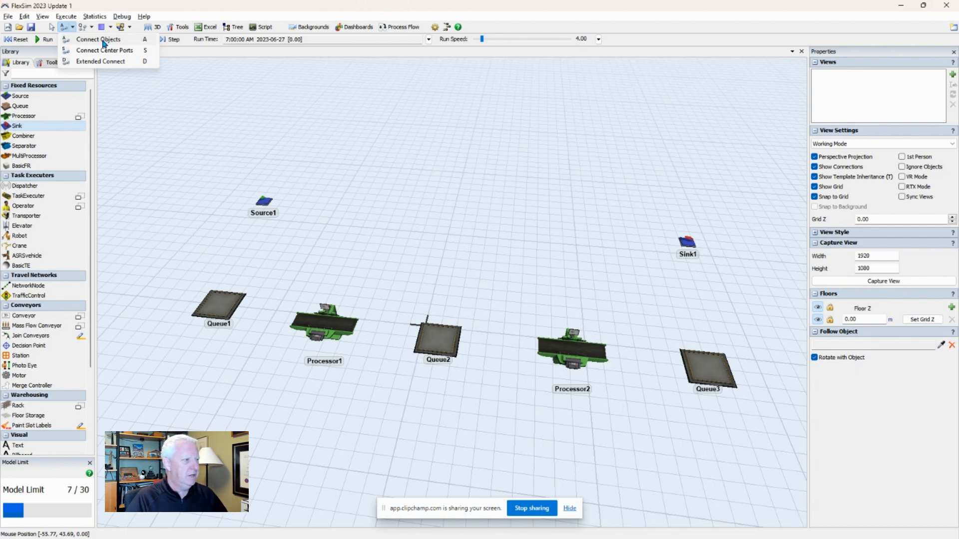
{"action": "mouse_move", "coordinate": [122, 78]}
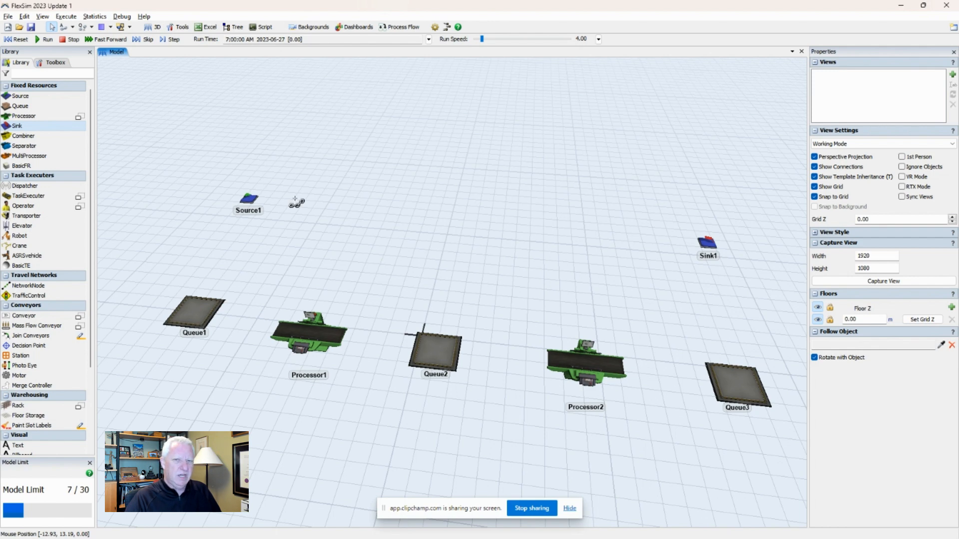
{"action": "mouse_move", "coordinate": [295, 202]}
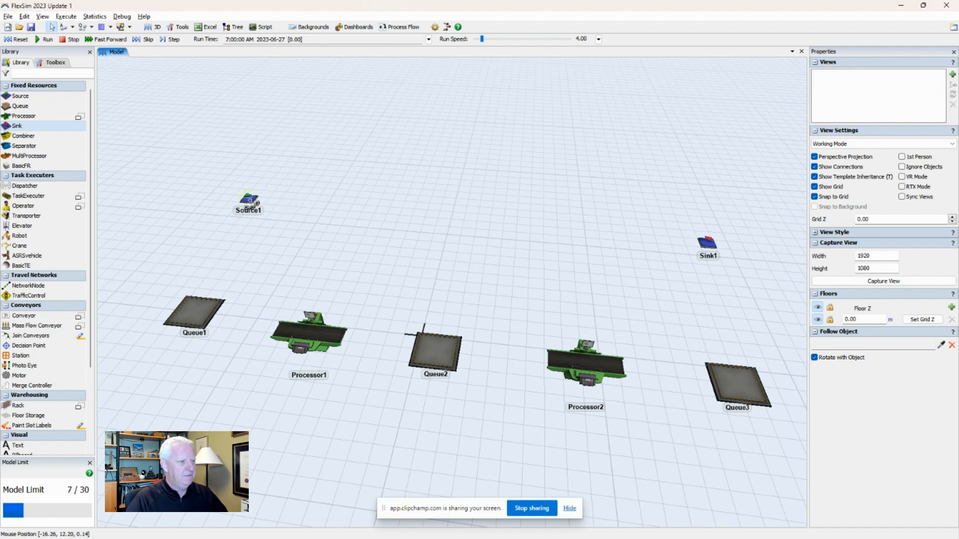
Connect Source1's output to Queue1's input with an A-connection, then clear the selection.
{"action": "left_click", "coordinate": [308, 333]}
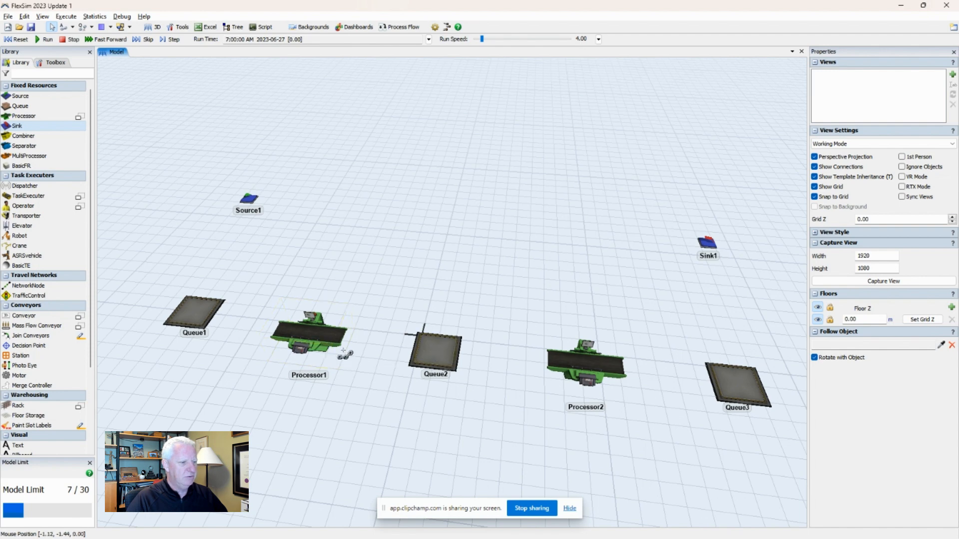
{"action": "left_click", "coordinate": [584, 363]}
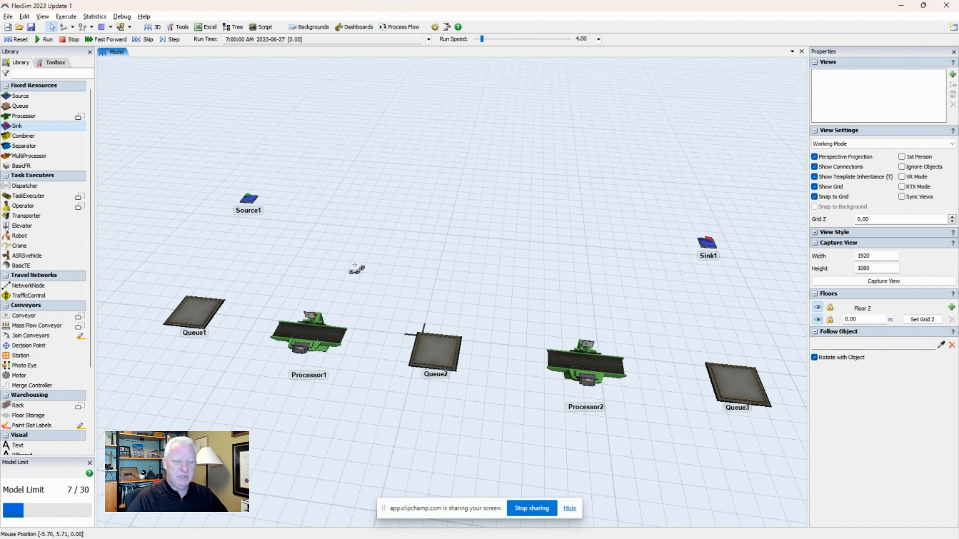
{"action": "mouse_move", "coordinate": [257, 209]}
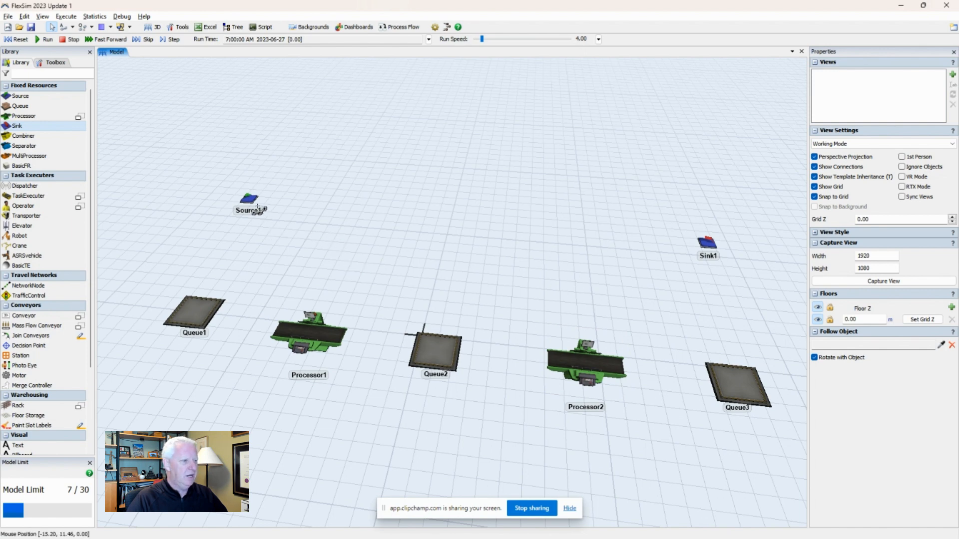
{"action": "mouse_move", "coordinate": [352, 222]}
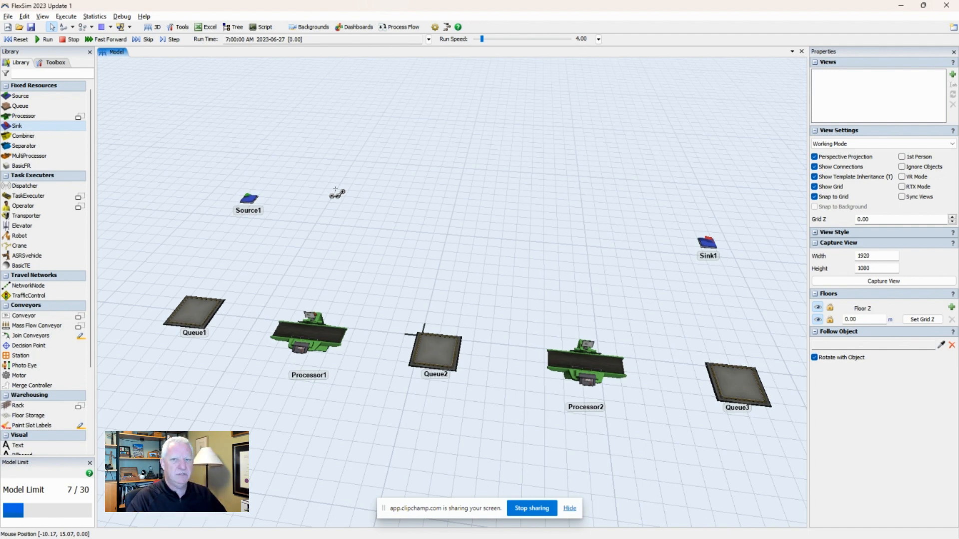
{"action": "mouse_move", "coordinate": [254, 205]}
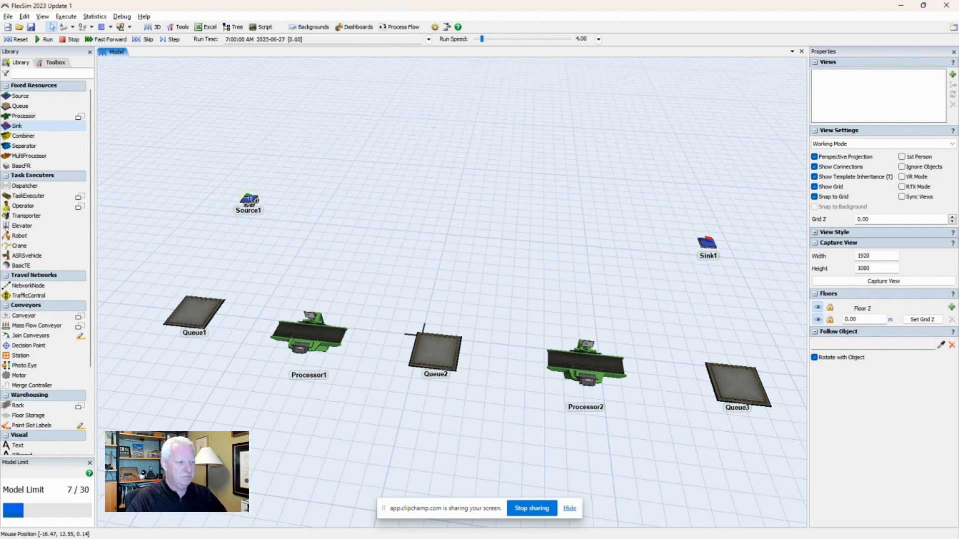
{"action": "left_click", "coordinate": [248, 198]}
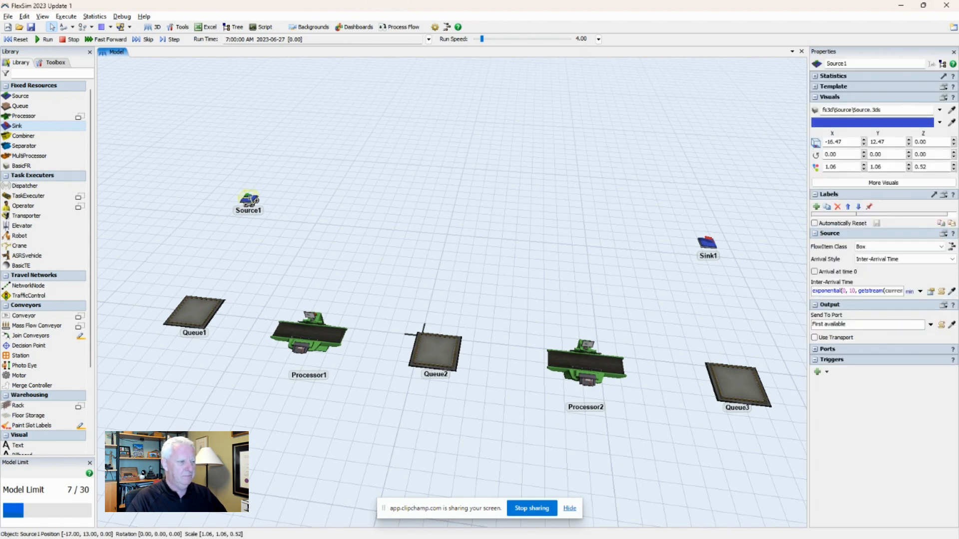
{"action": "left_click", "coordinate": [249, 199]}
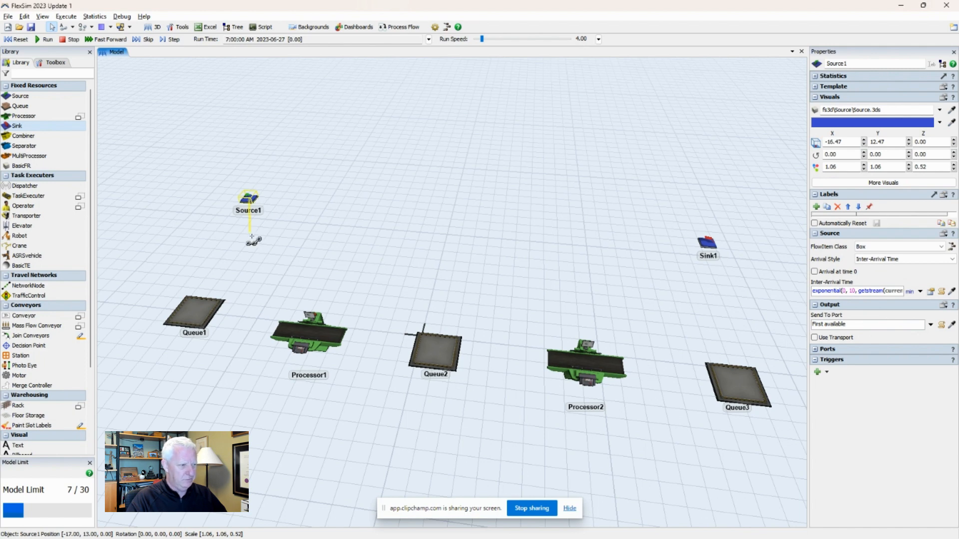
{"action": "left_click_drag", "start_coordinate": [248, 202], "coordinate": [225, 304]}
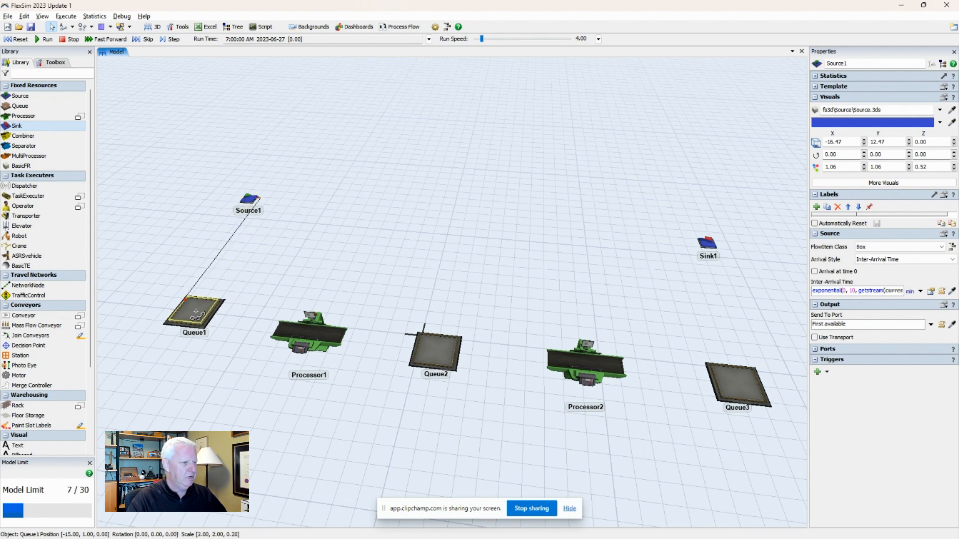
{"action": "left_click", "coordinate": [194, 309]}
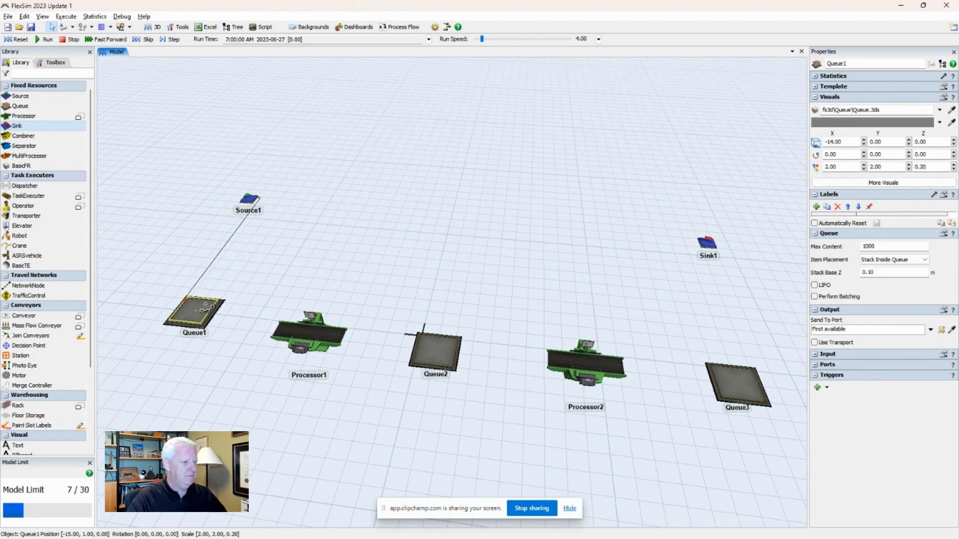
{"action": "left_click", "coordinate": [195, 312]}
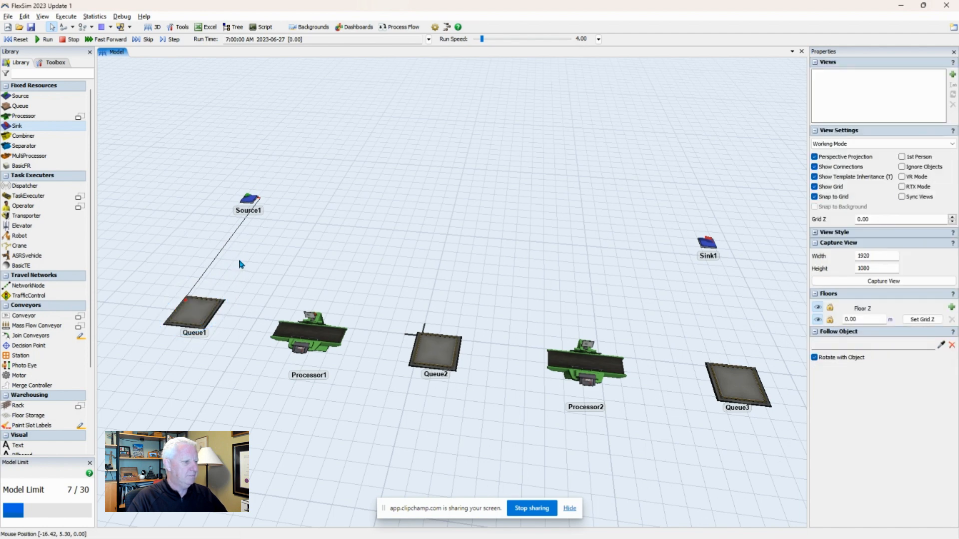
{"action": "mouse_move", "coordinate": [203, 286]}
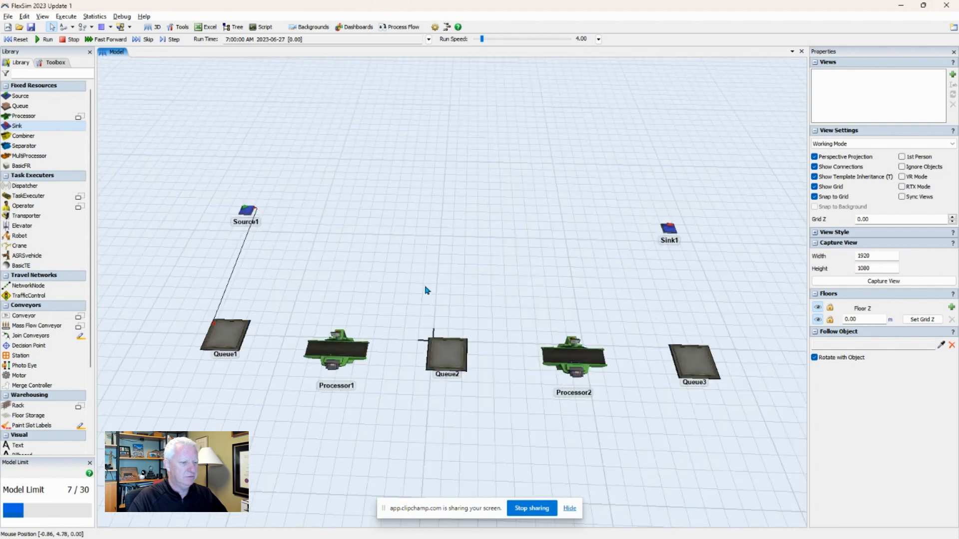
{"action": "mouse_move", "coordinate": [274, 293]}
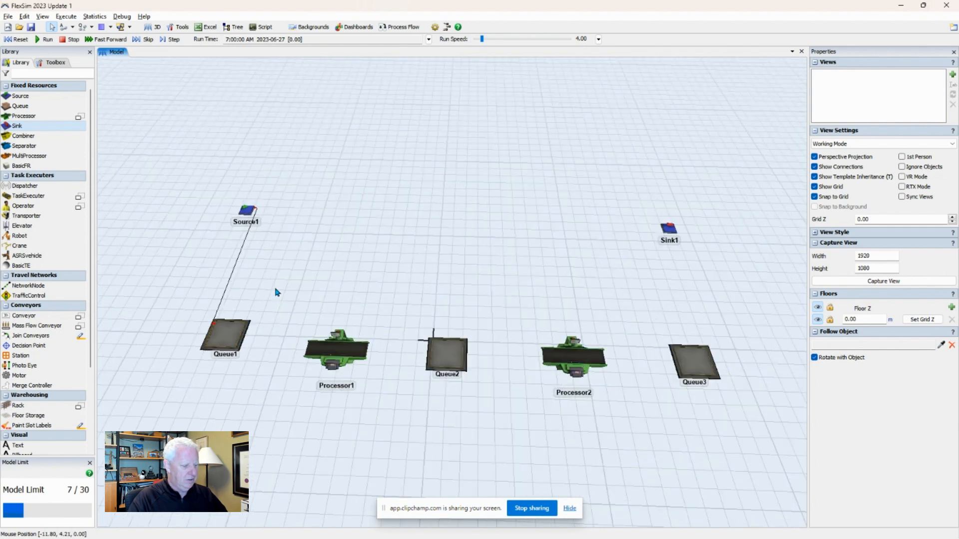
Chain Queue1→Processor1→Queue2→Processor2→Queue3→Sink1 with A-connections to complete the flow.
{"action": "left_click", "coordinate": [225, 339]}
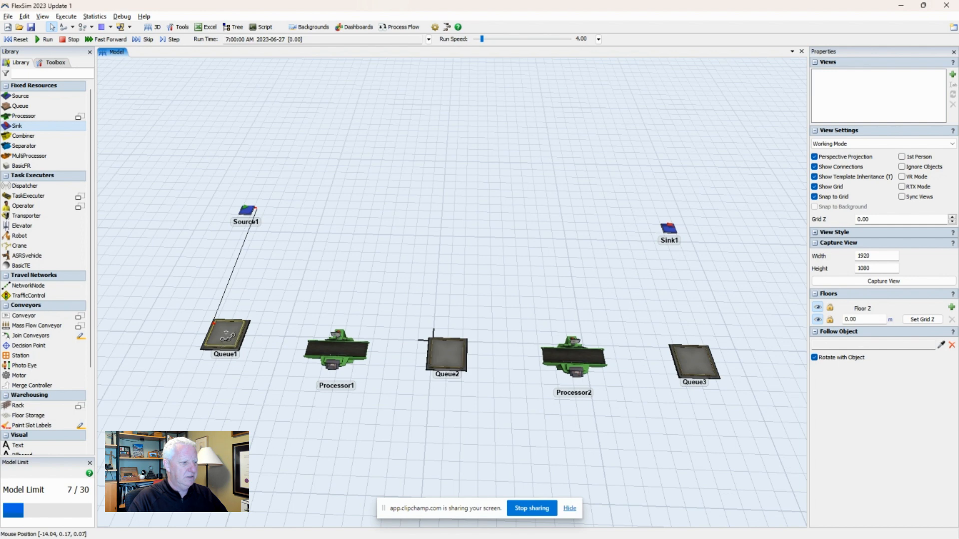
{"action": "left_click", "coordinate": [225, 340]}
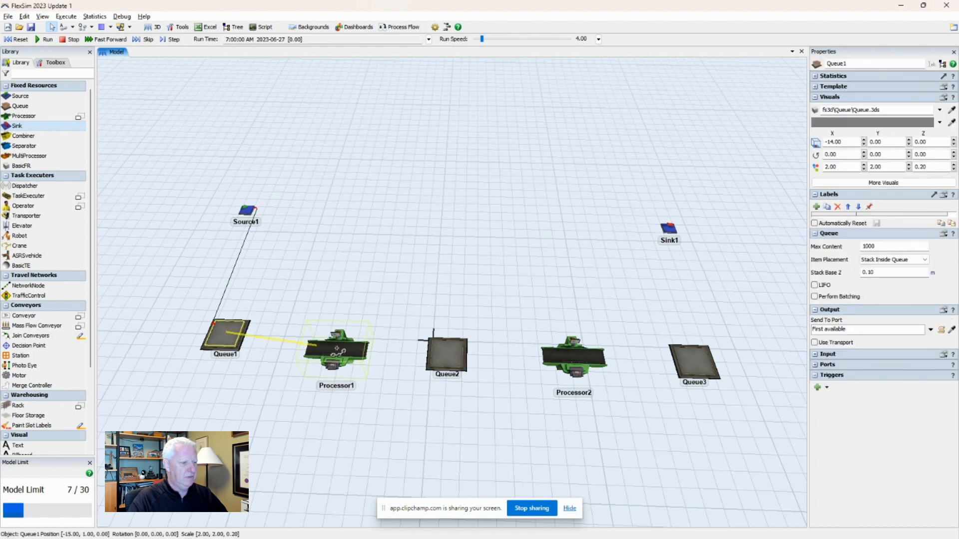
{"action": "left_click", "coordinate": [335, 348]}
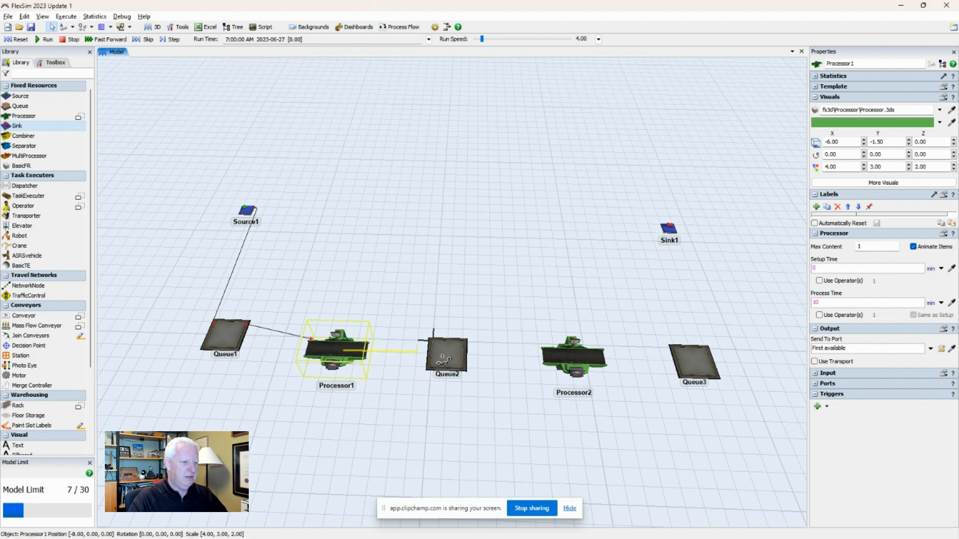
{"action": "left_click", "coordinate": [446, 354]}
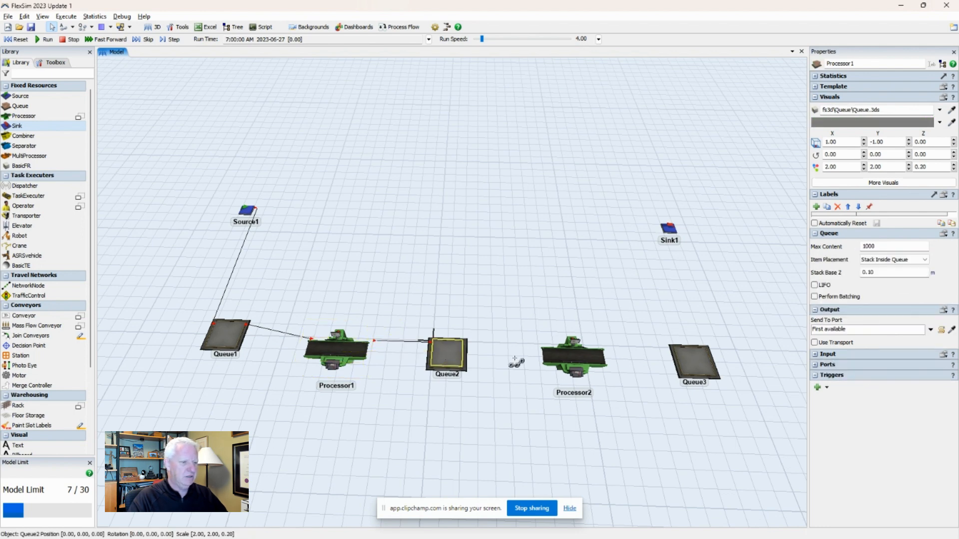
{"action": "left_click", "coordinate": [572, 355]}
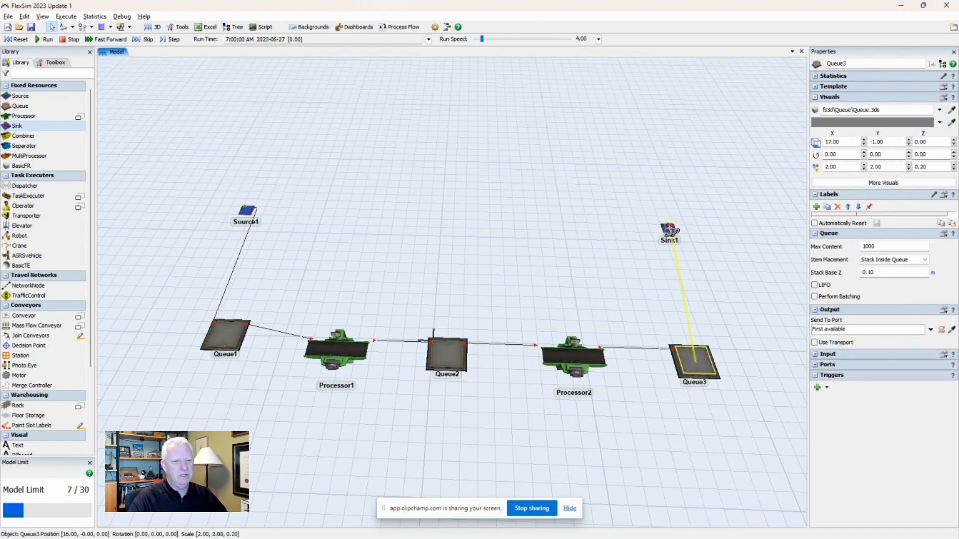
{"action": "left_click", "coordinate": [668, 231]}
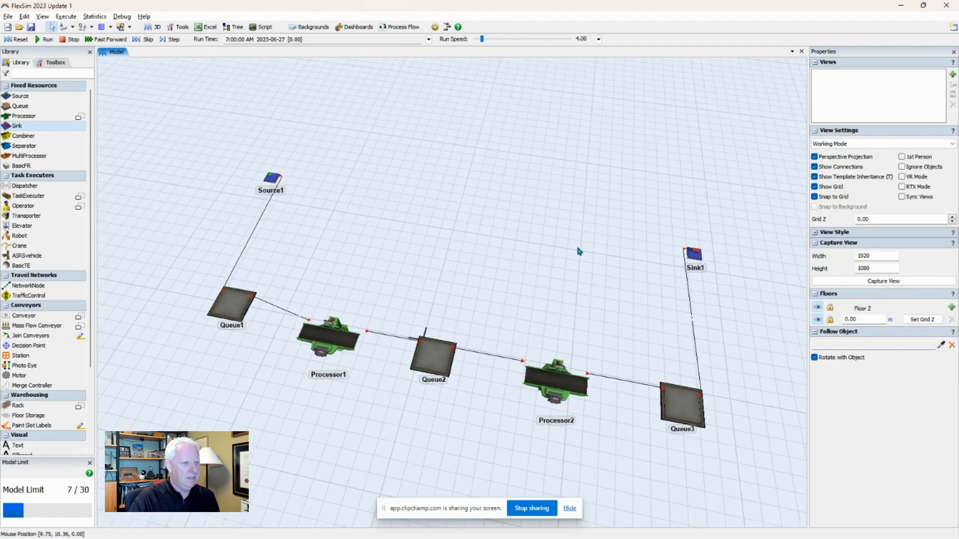
{"action": "left_click_drag", "start_coordinate": [579, 252], "coordinate": [538, 264]}
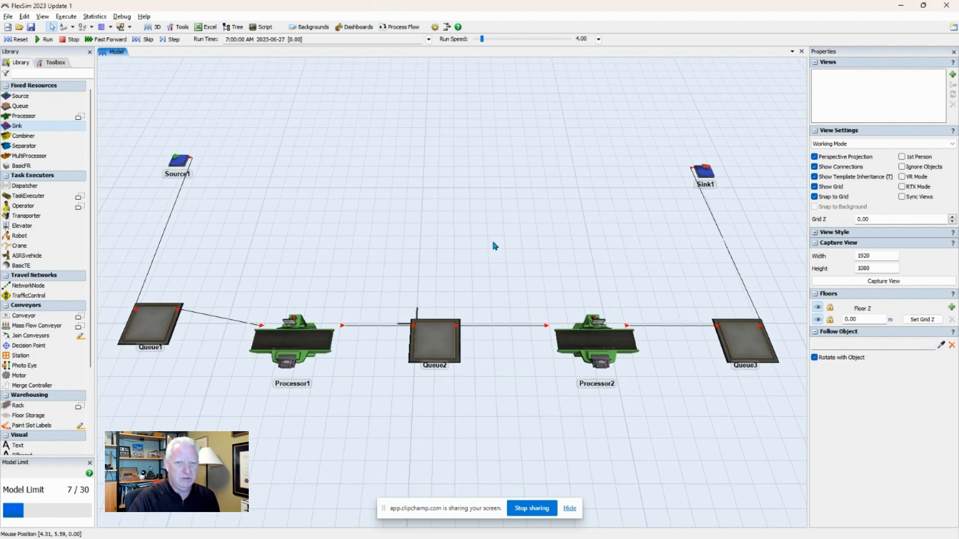
{"action": "mouse_move", "coordinate": [345, 173]}
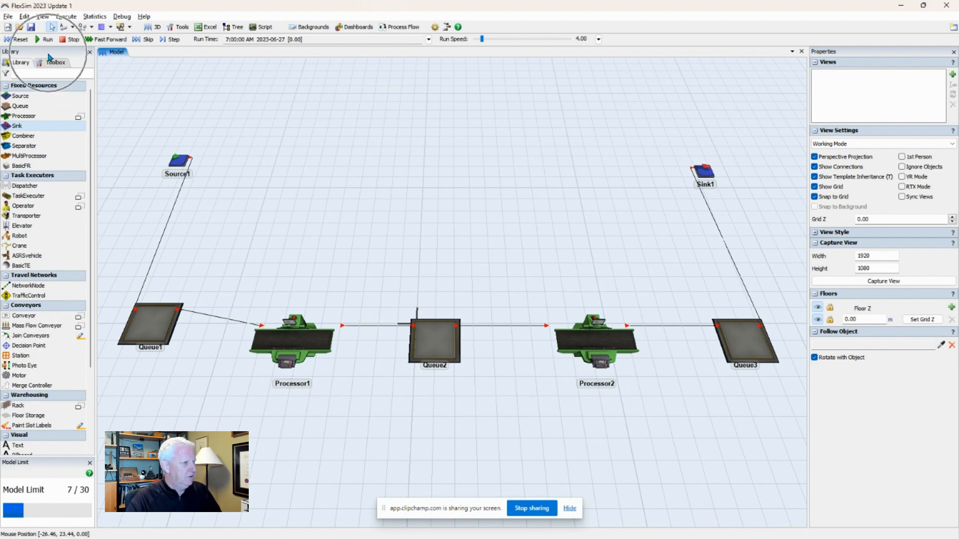
{"action": "left_click", "coordinate": [18, 39]}
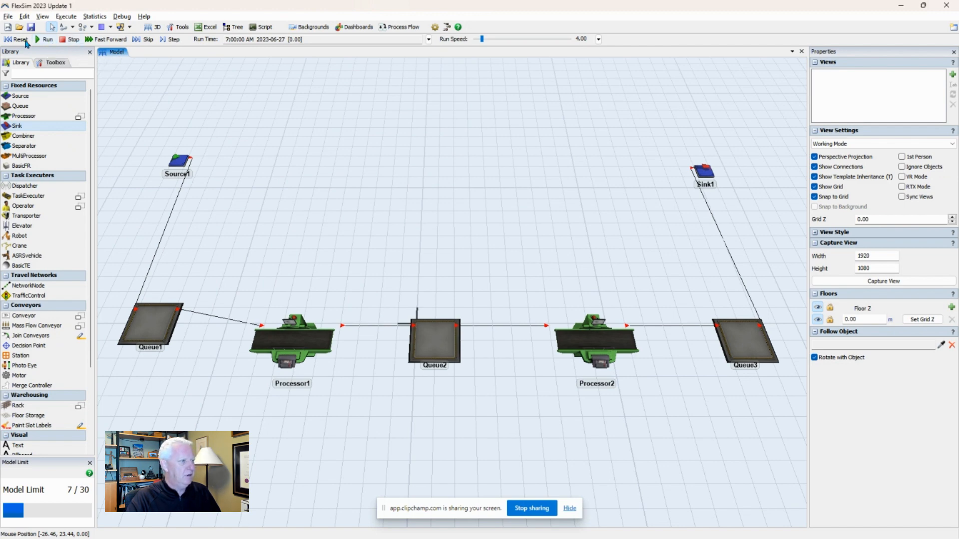
{"action": "mouse_move", "coordinate": [20, 39]}
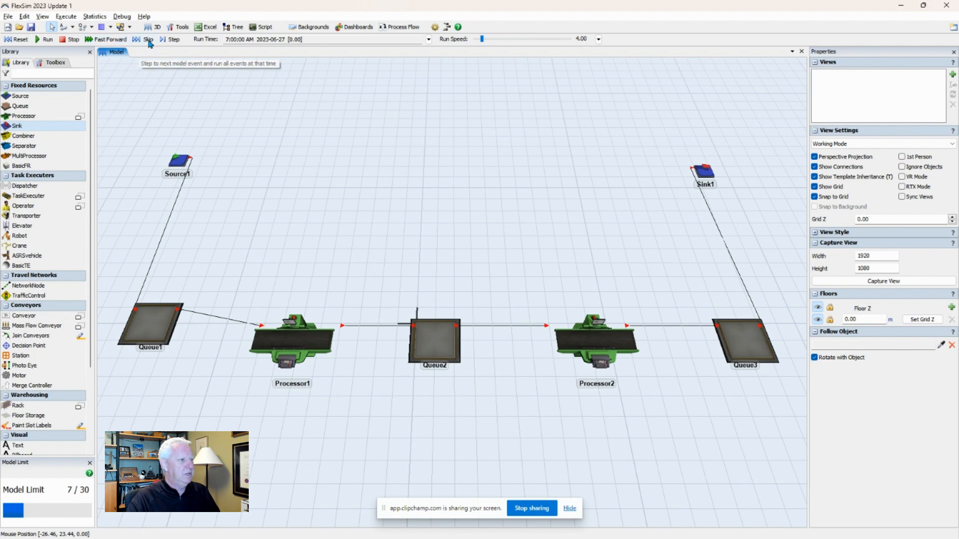
{"action": "mouse_move", "coordinate": [173, 39]}
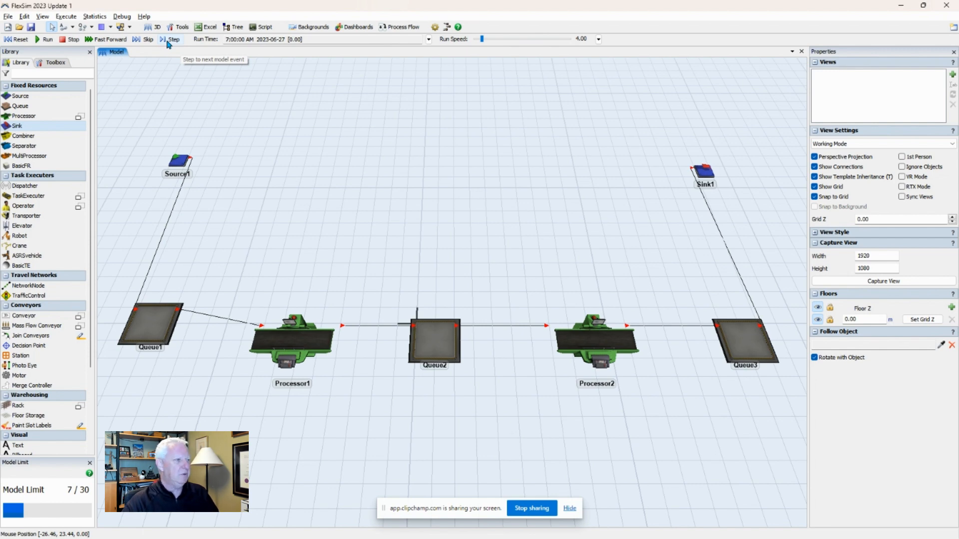
{"action": "mouse_move", "coordinate": [209, 46]}
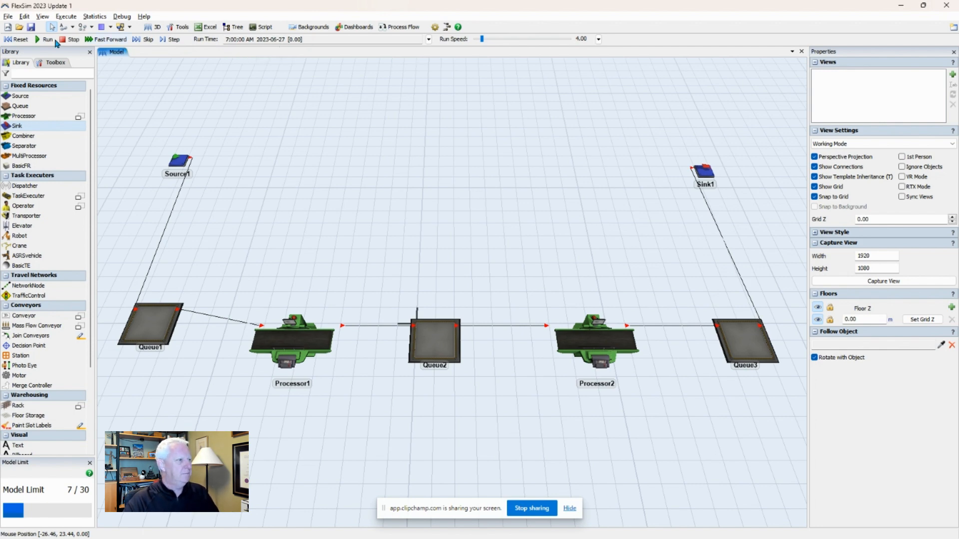
{"action": "mouse_move", "coordinate": [47, 39]}
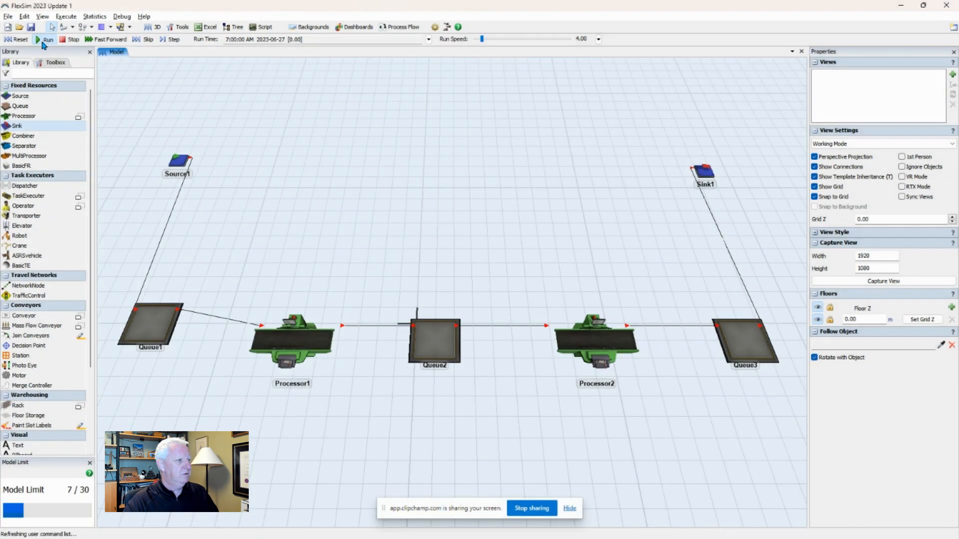
Start the simulation running from the toolbar Run control.
{"action": "left_click", "coordinate": [47, 39]}
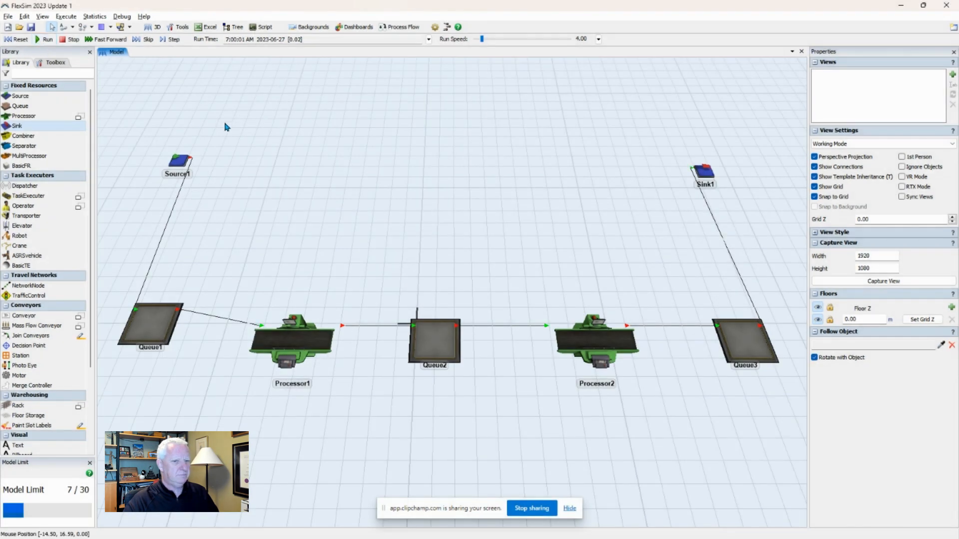
{"action": "mouse_move", "coordinate": [235, 219]}
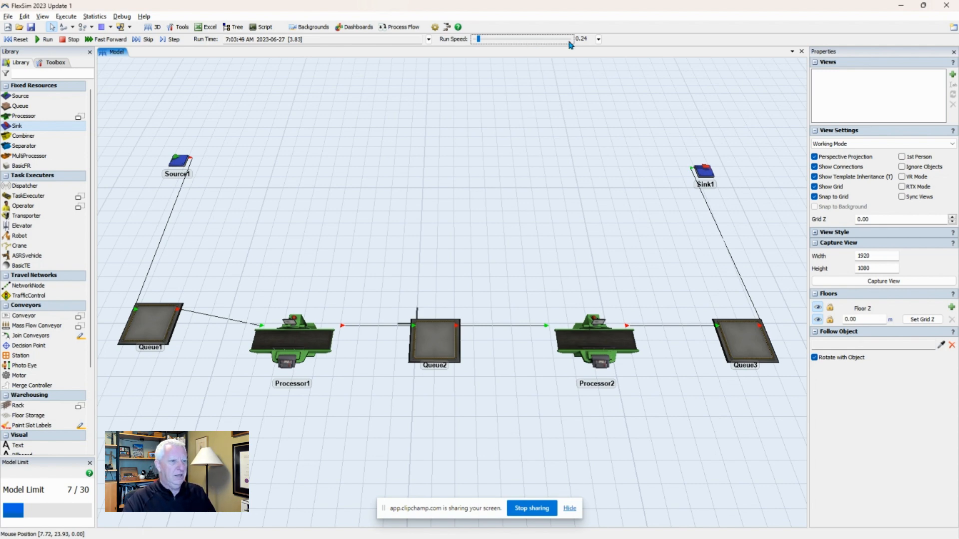
Choose the 1.00 run speed option so the clock advances in real-time scale.
{"action": "left_click", "coordinate": [598, 39]}
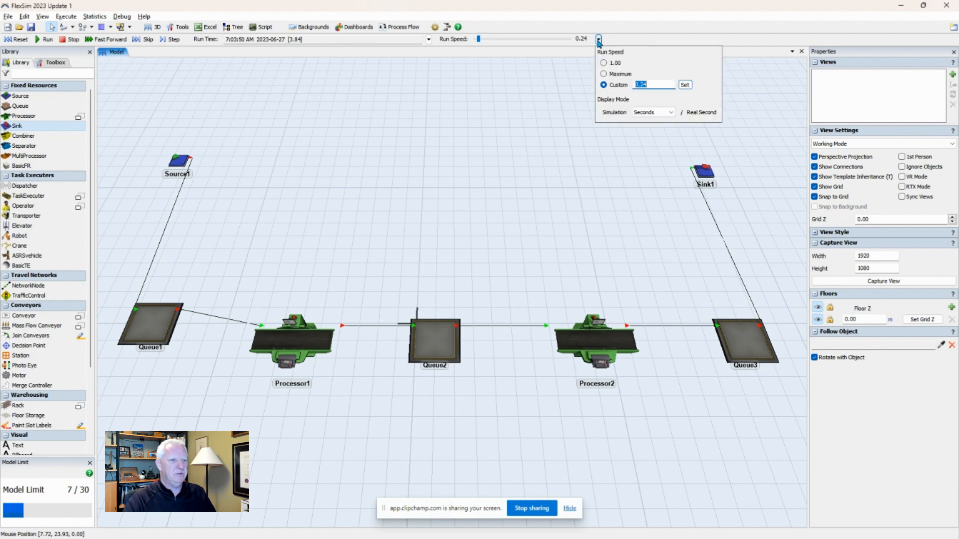
{"action": "left_click", "coordinate": [604, 63]}
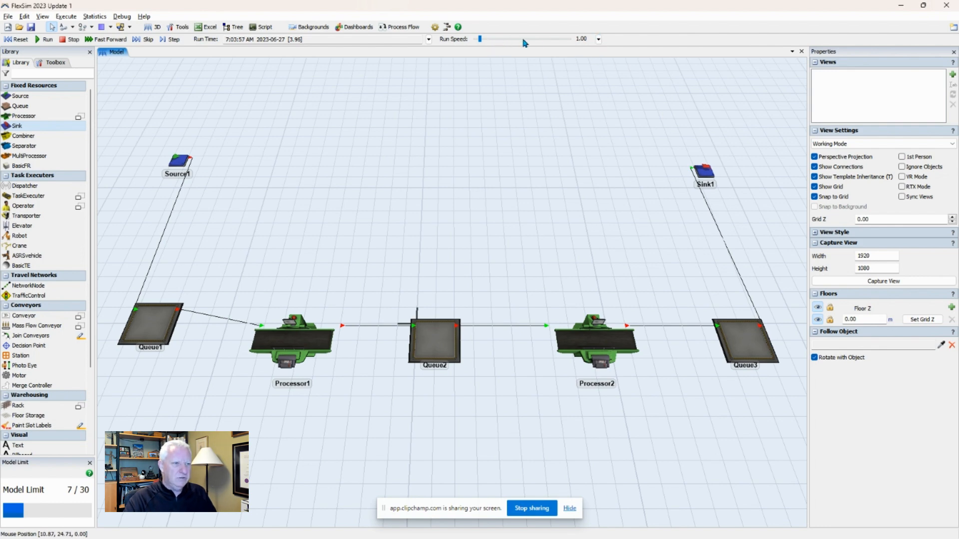
{"action": "left_click", "coordinate": [522, 39]}
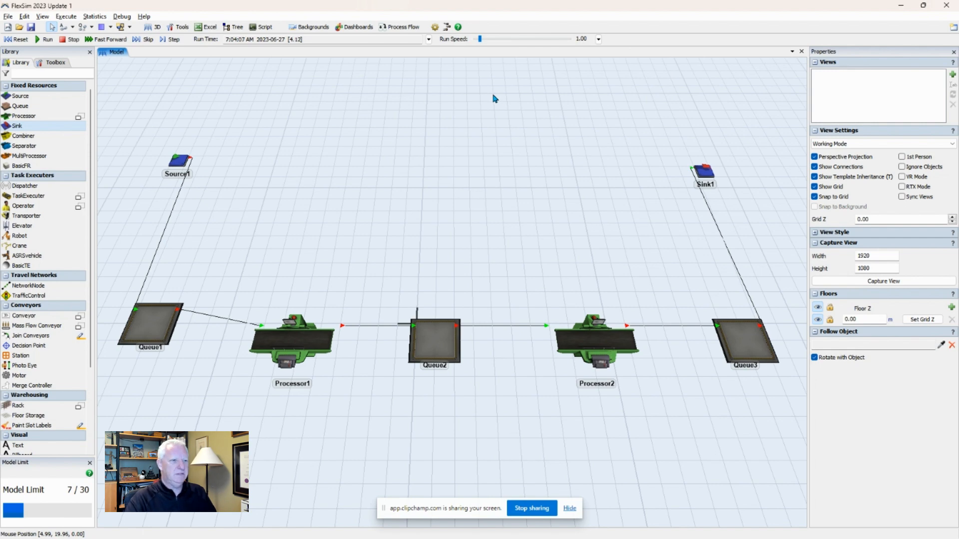
Raise the run speed to 64 and select Processor1 and Processor2 to watch boxes flow through.
{"action": "left_click", "coordinate": [597, 38]}
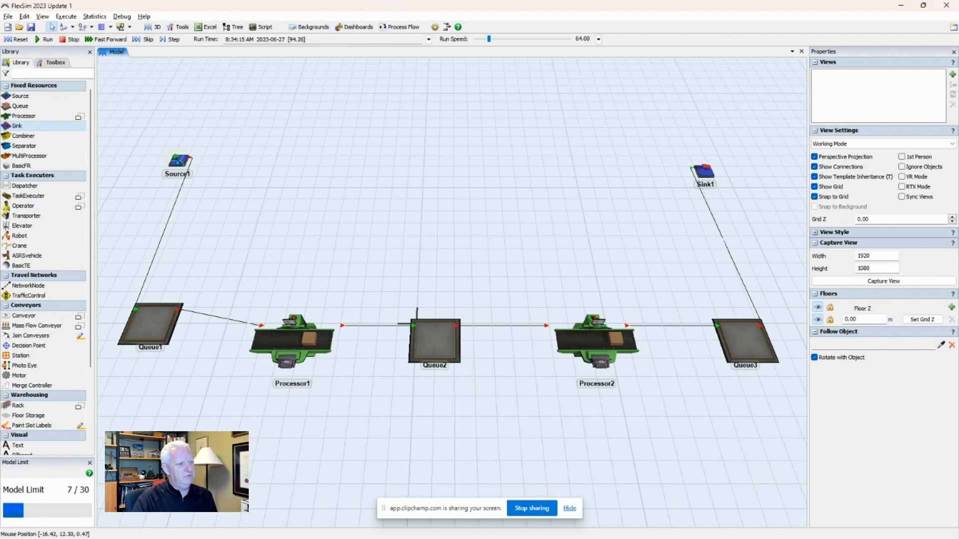
{"action": "left_click", "coordinate": [291, 340]}
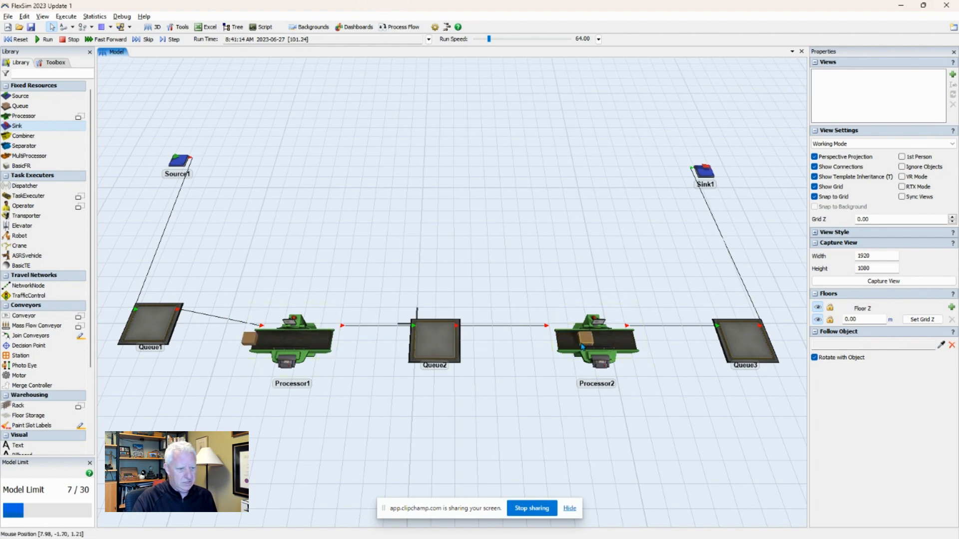
{"action": "left_click", "coordinate": [597, 340]}
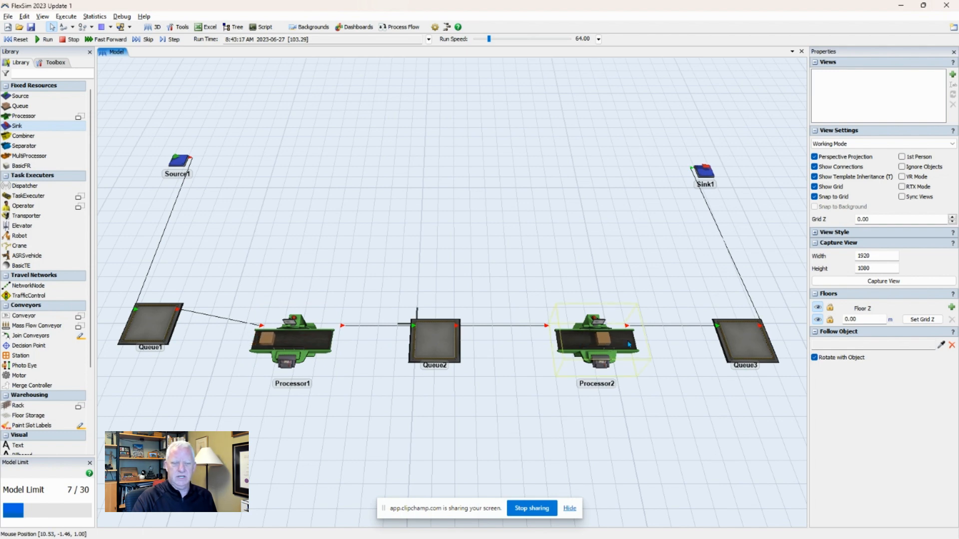